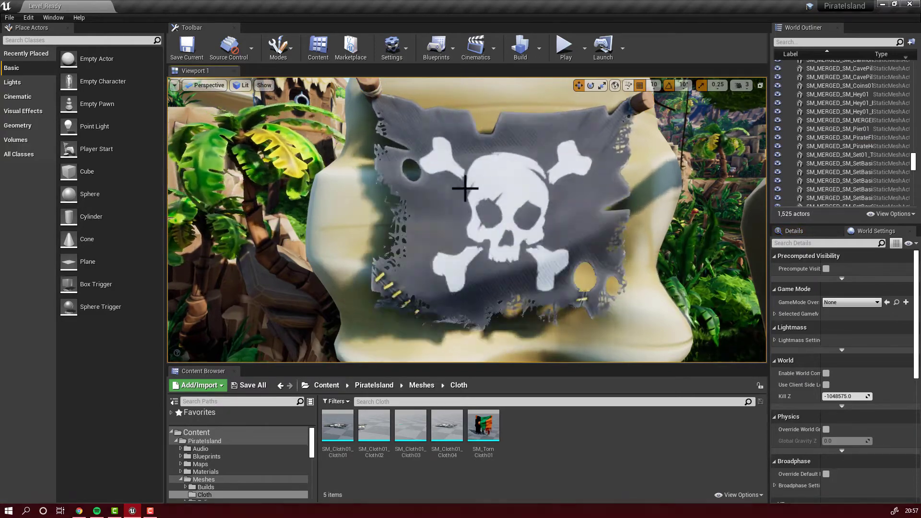
Select the pirate flag and inspect its T_Cloth01_BCA skull-and-bones texture in the Texture Editor.
click(466, 188)
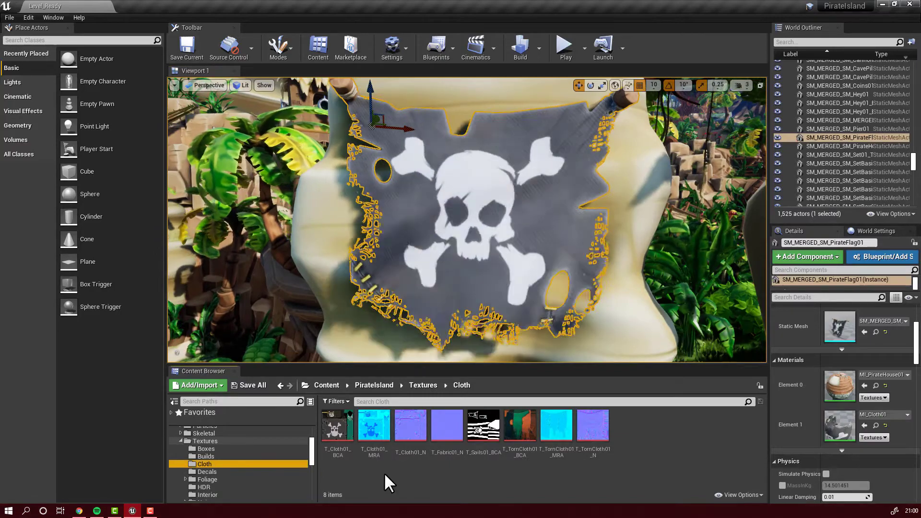
mouse_move(329, 432)
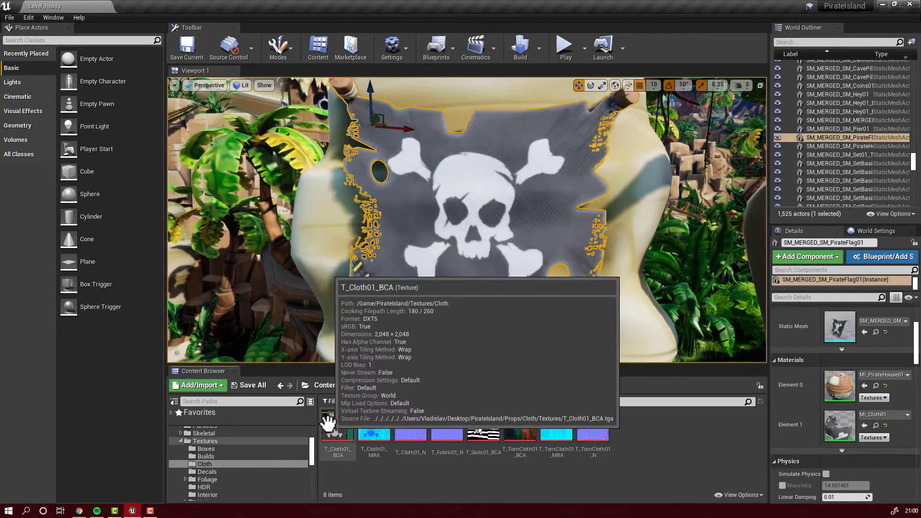
mouse_move(642, 445)
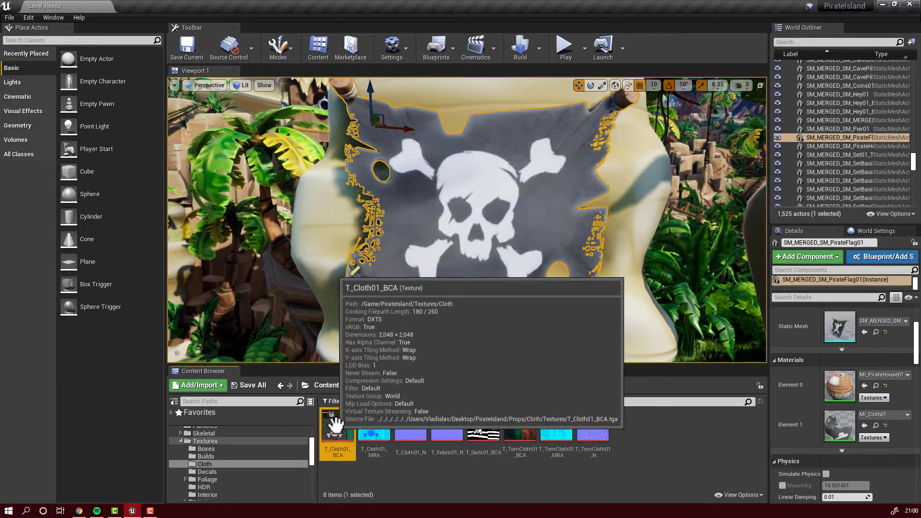
double_click(337, 426)
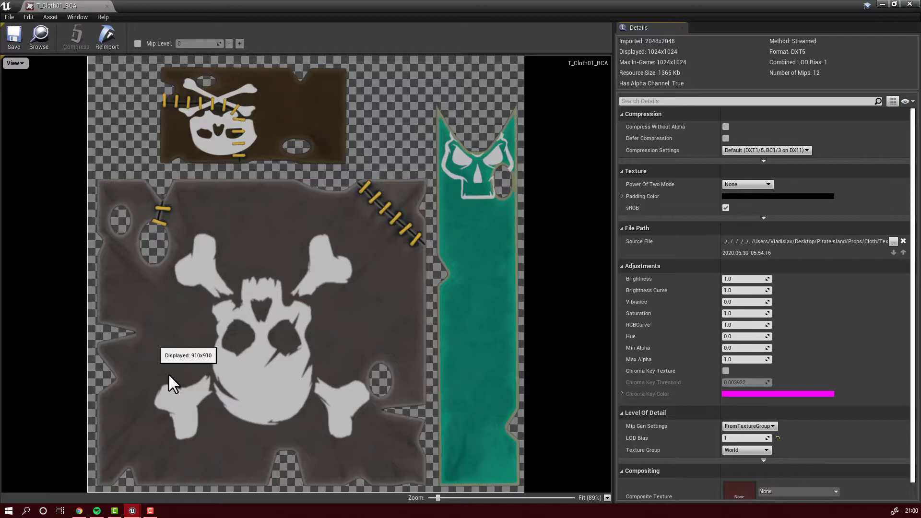
mouse_move(197, 312)
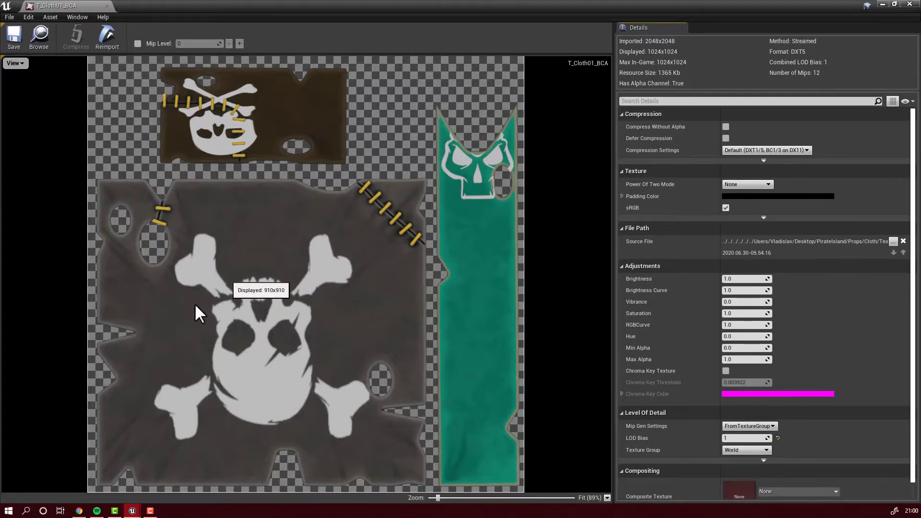
mouse_move(279, 338)
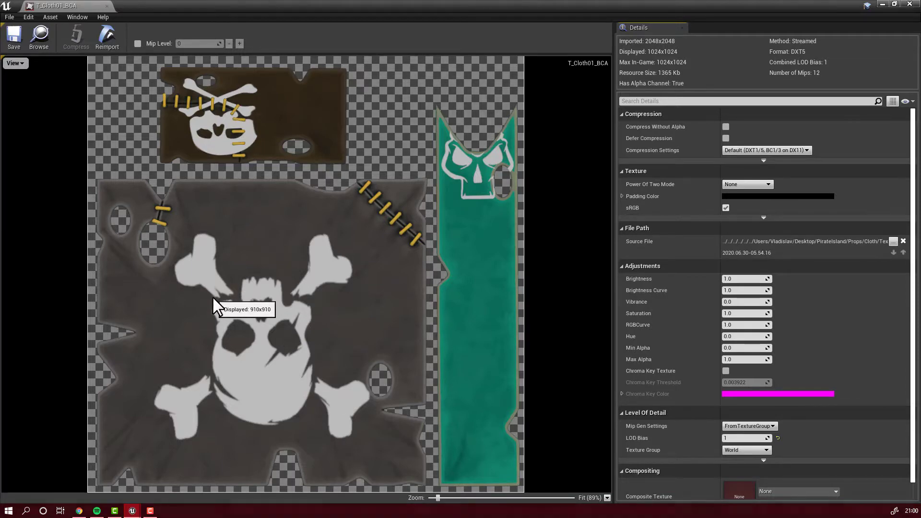
mouse_move(279, 334)
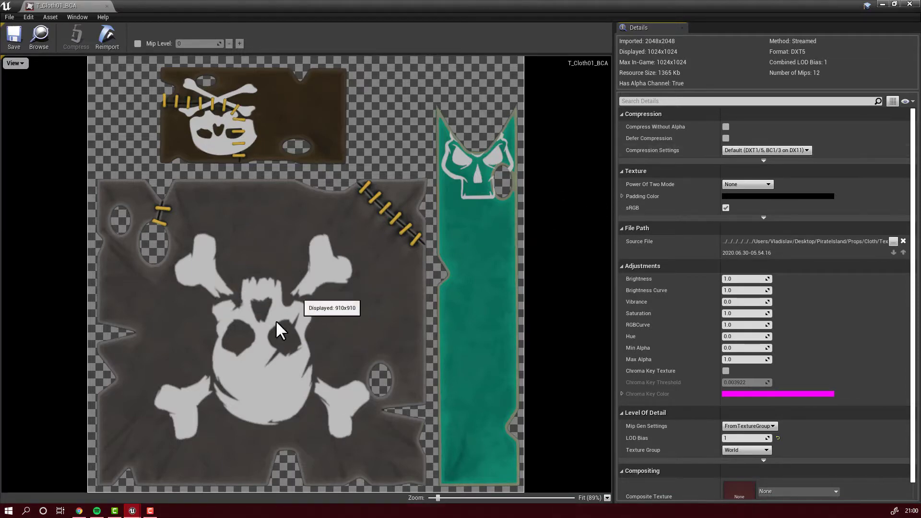
mouse_move(744, 196)
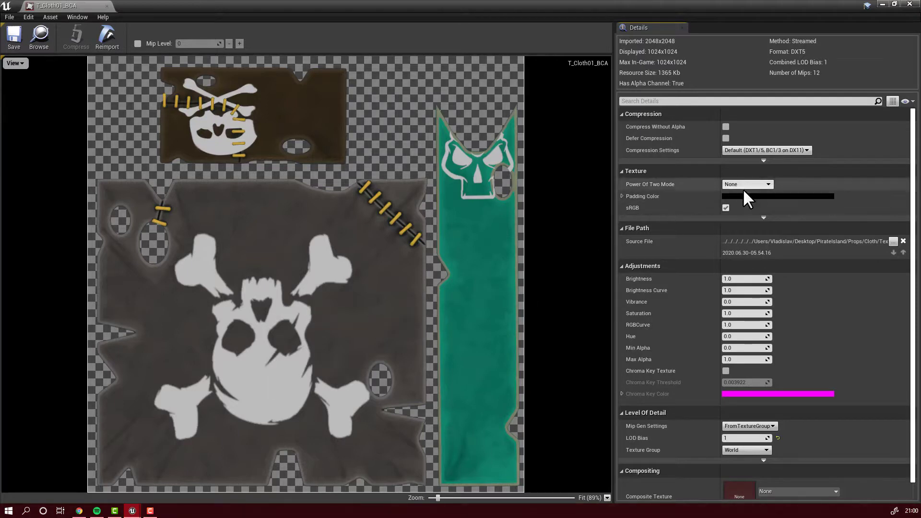
click(777, 195)
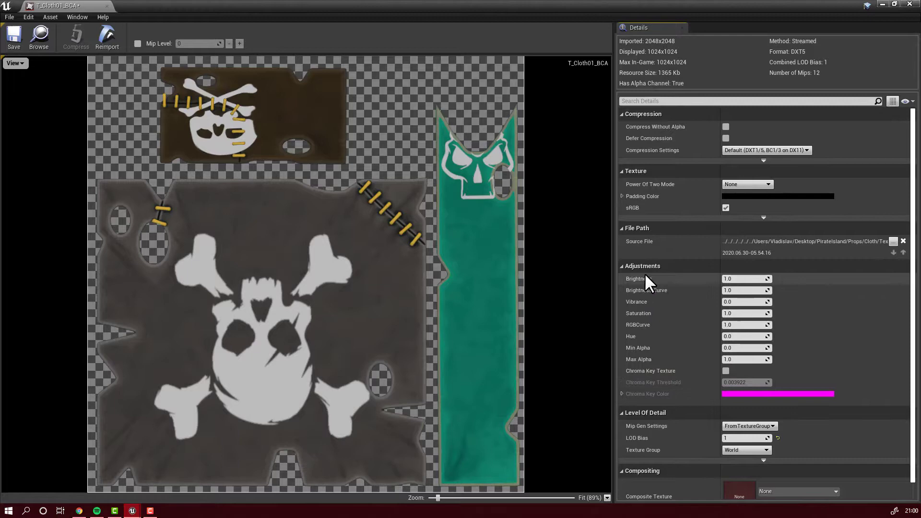
click(779, 196)
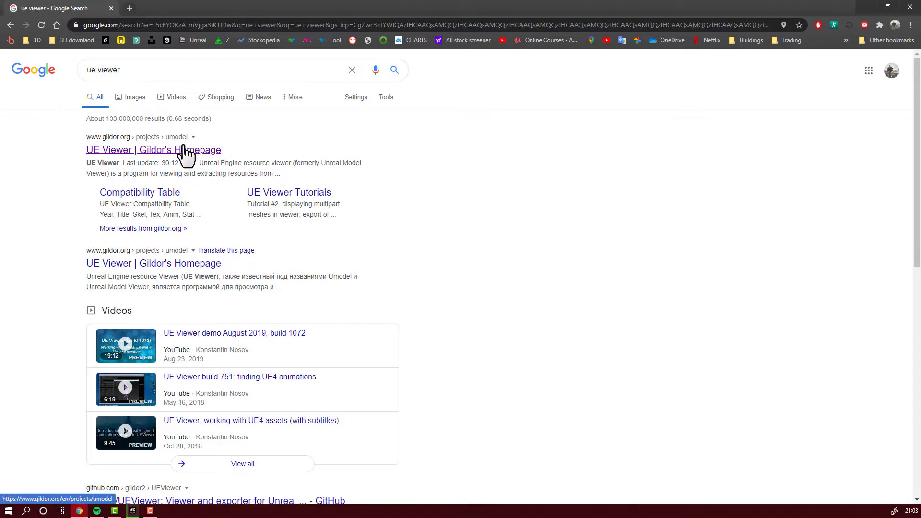
From the UE Viewer page on Gildor's Homepage, download the Win32 umodel zip.
click(139, 150)
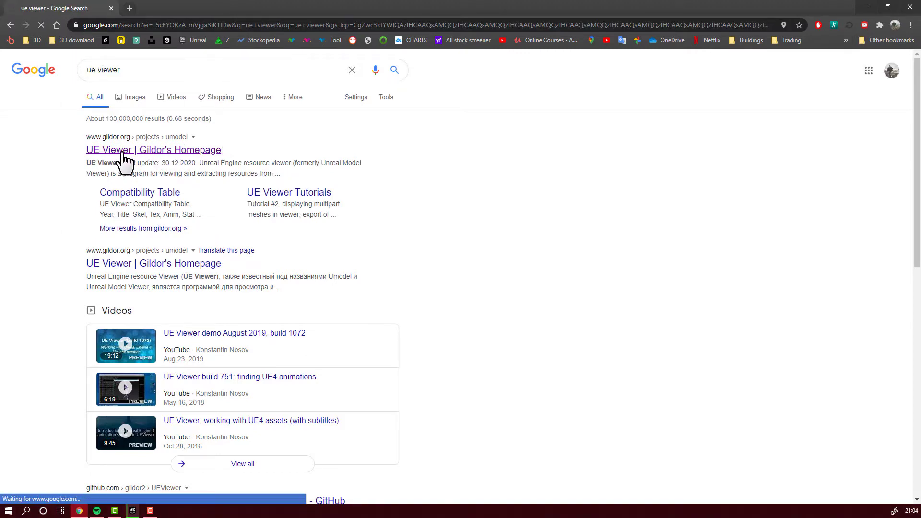
click(154, 149)
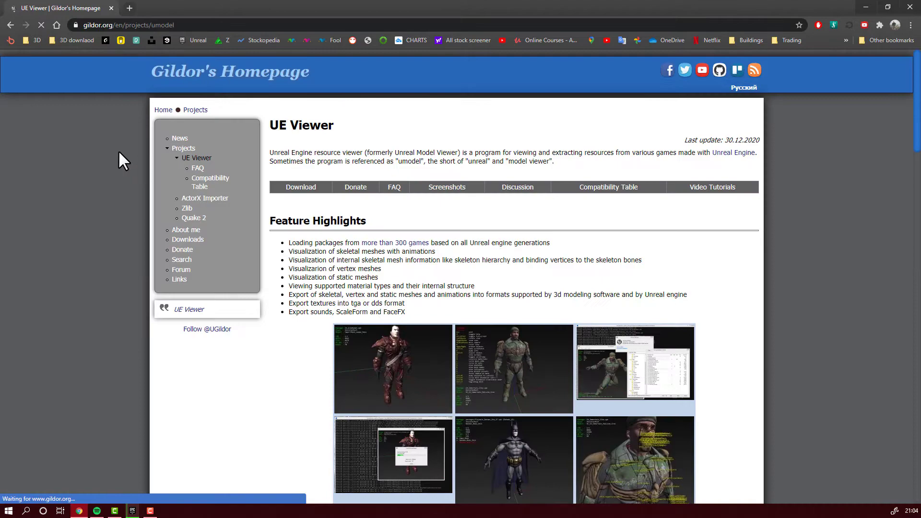
scroll(down, 3)
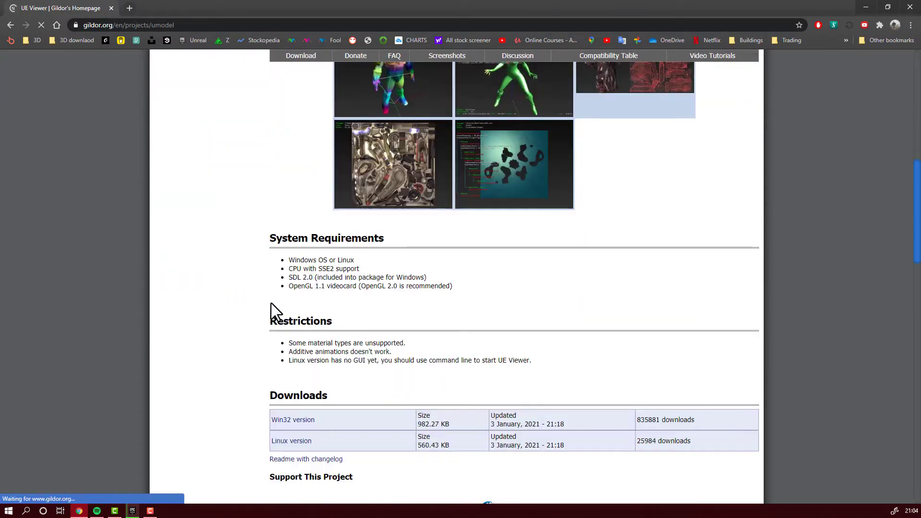
scroll(down, 3)
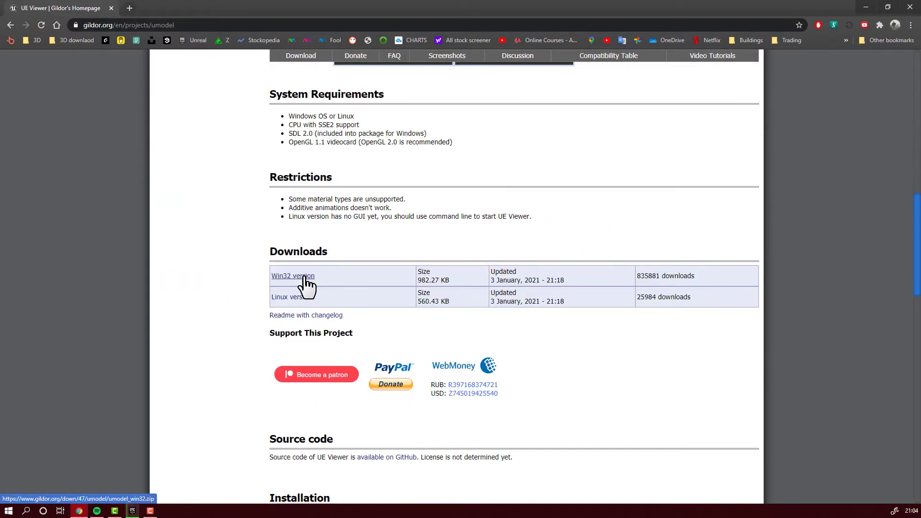
click(293, 277)
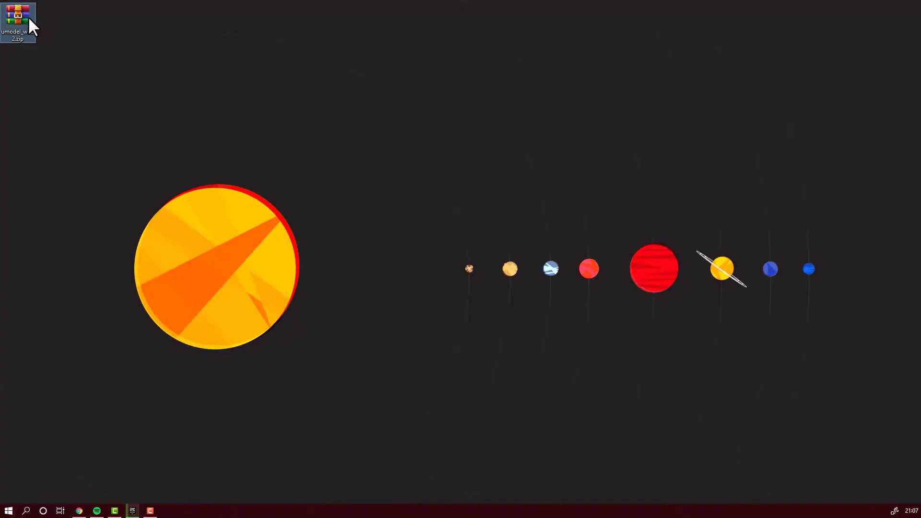
Extract the umodel zip into its own desktop folder and launch umodel.exe.
right_click(19, 15)
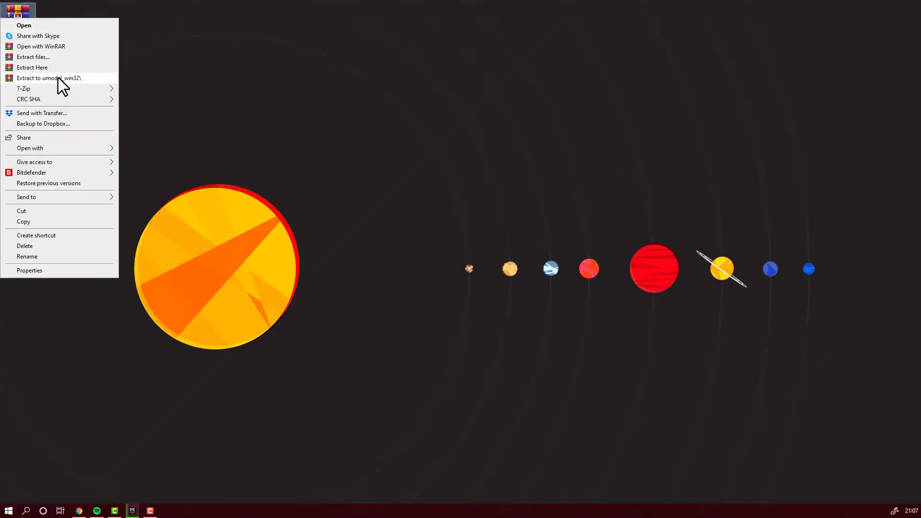
click(48, 78)
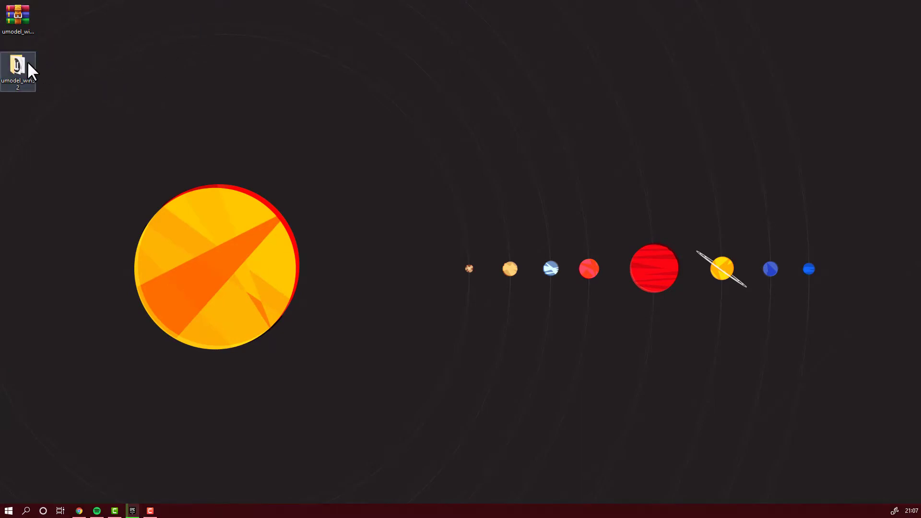
double_click(17, 65)
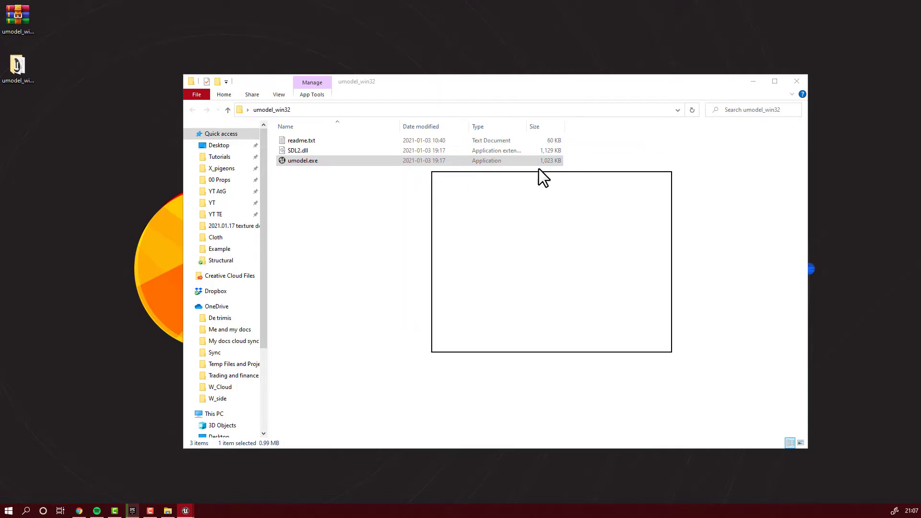
double_click(303, 160)
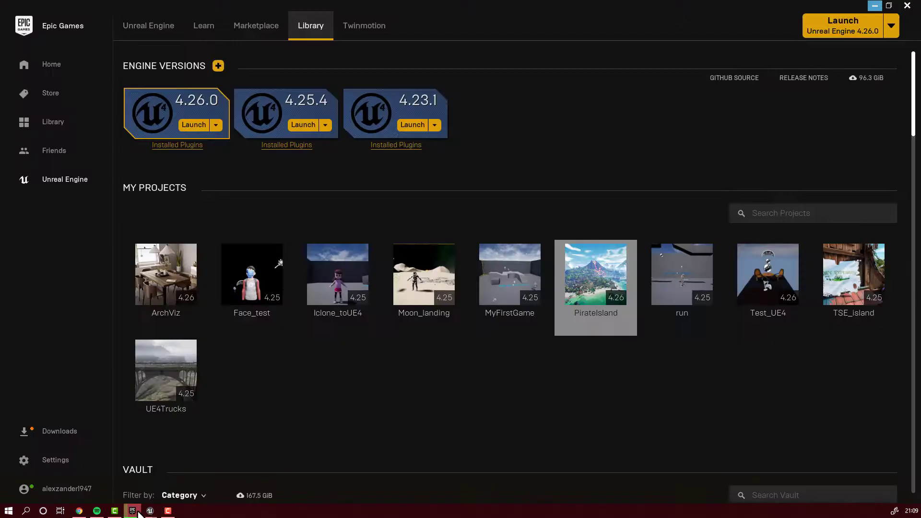
mouse_move(596, 281)
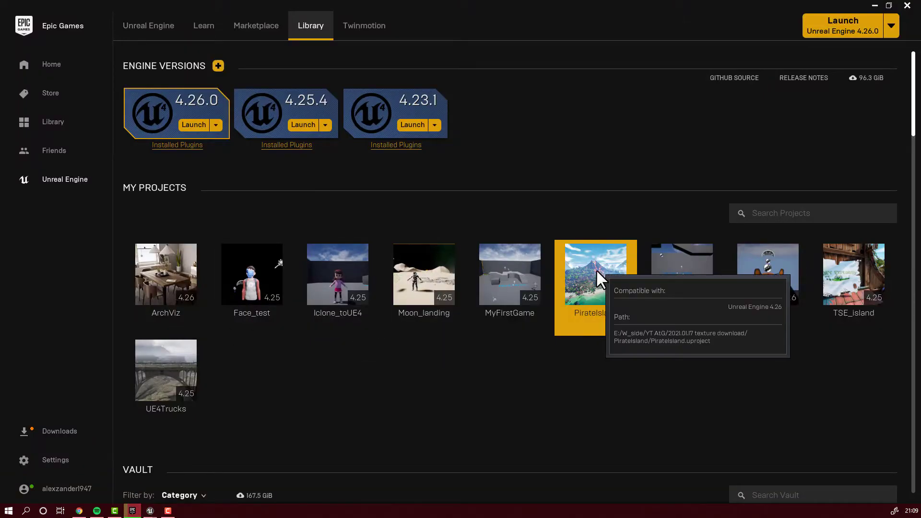
Show the PirateIsland project in its folder and copy the folder path from the address bar.
right_click(596, 278)
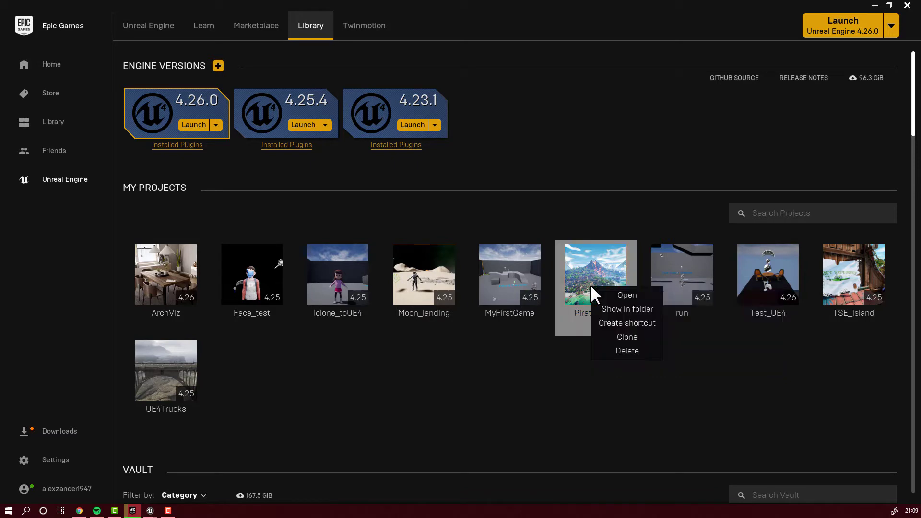
mouse_move(641, 315)
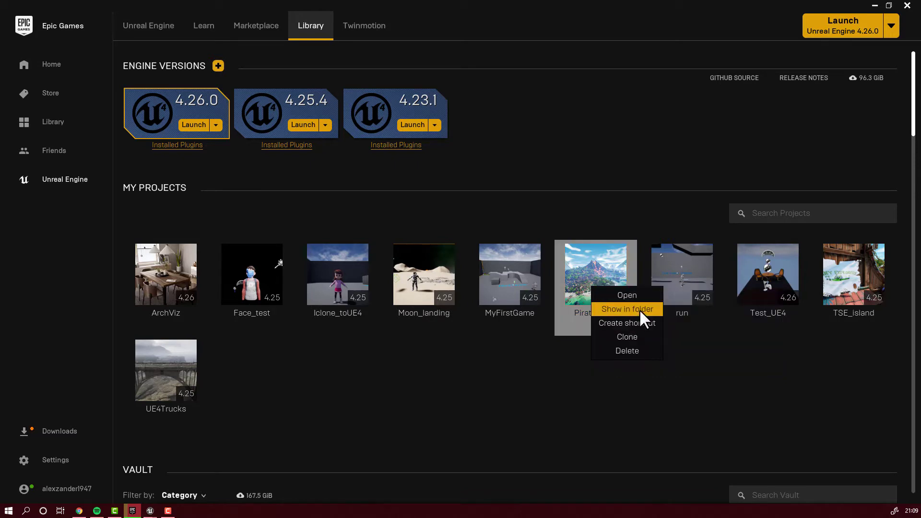
click(628, 309)
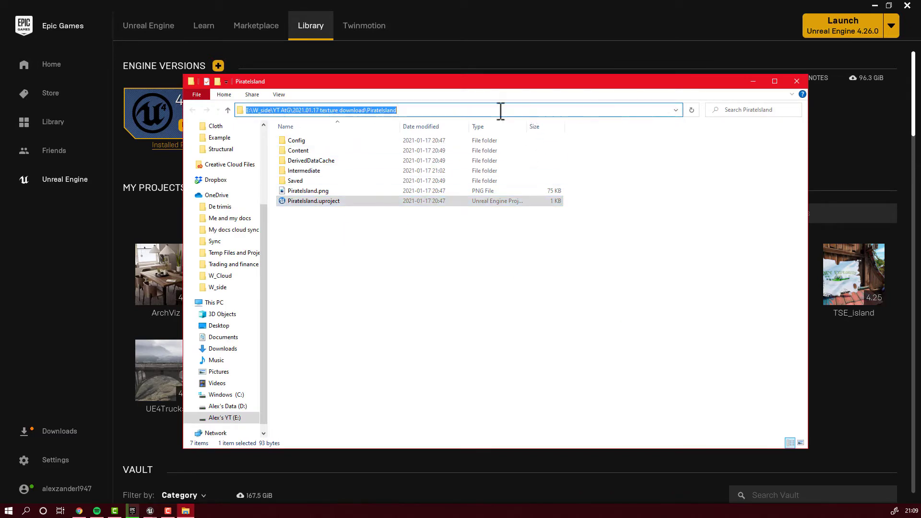
mouse_move(391, 109)
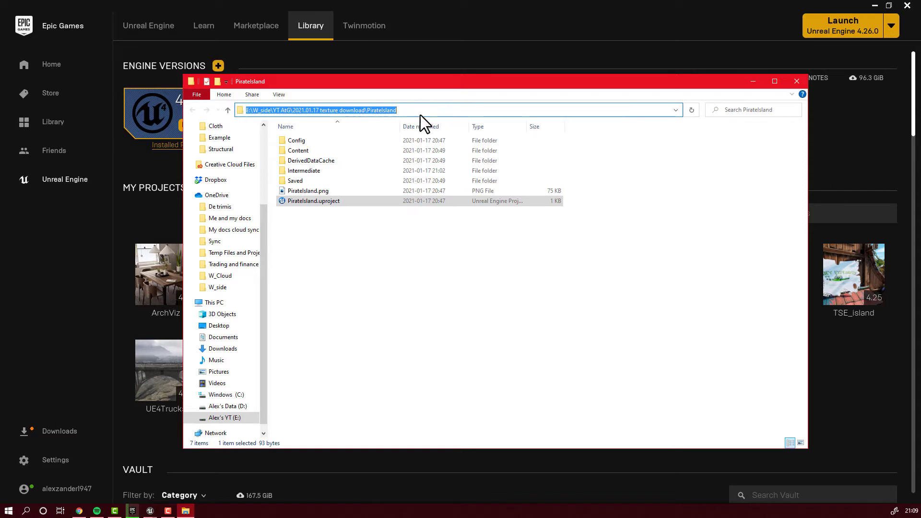
mouse_move(752, 115)
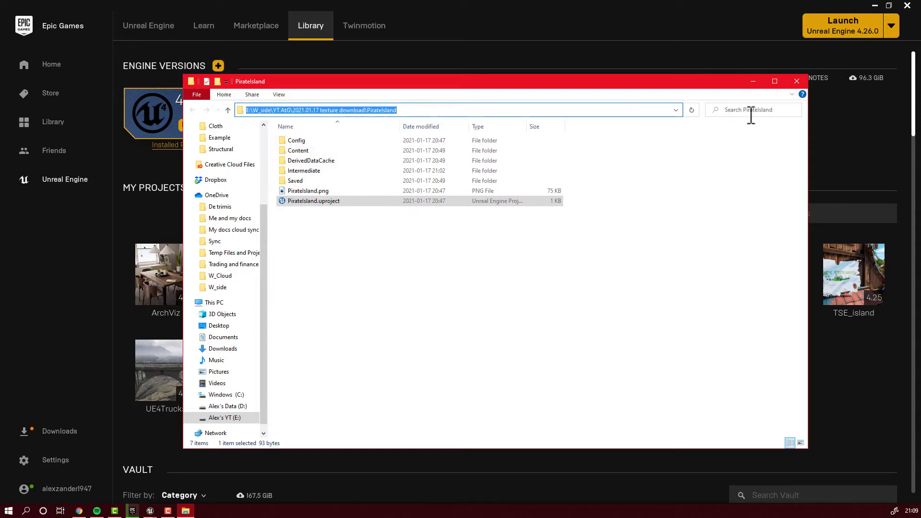
click(797, 81)
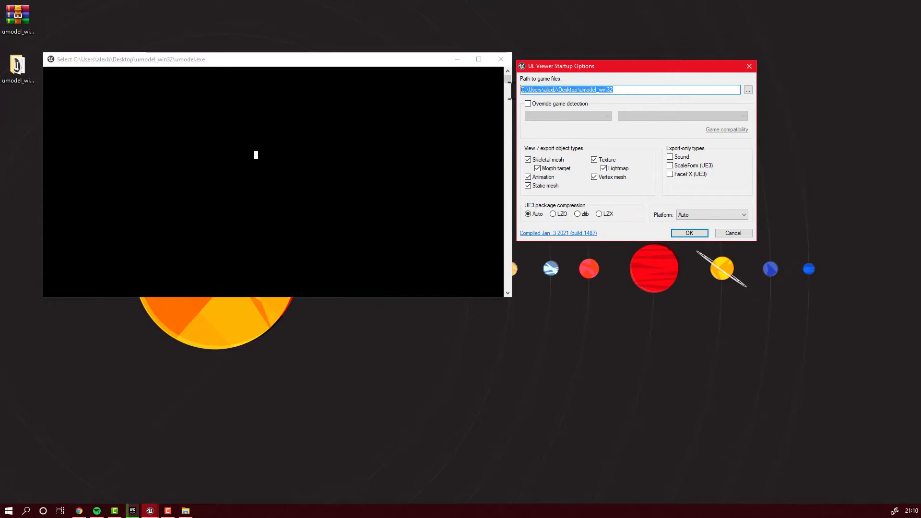
Paste the PirateIsland path, keep only Texture object types, Platform Auto, and confirm.
right_click(634, 90)
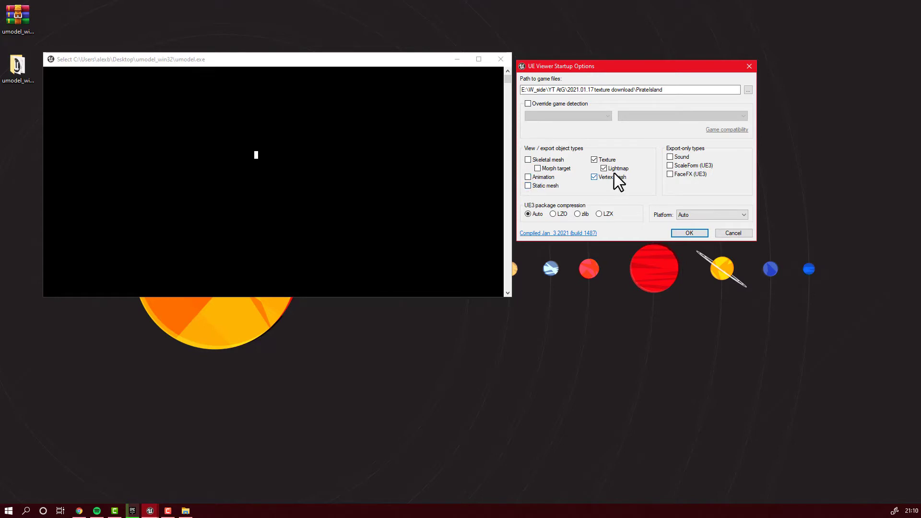
click(604, 168)
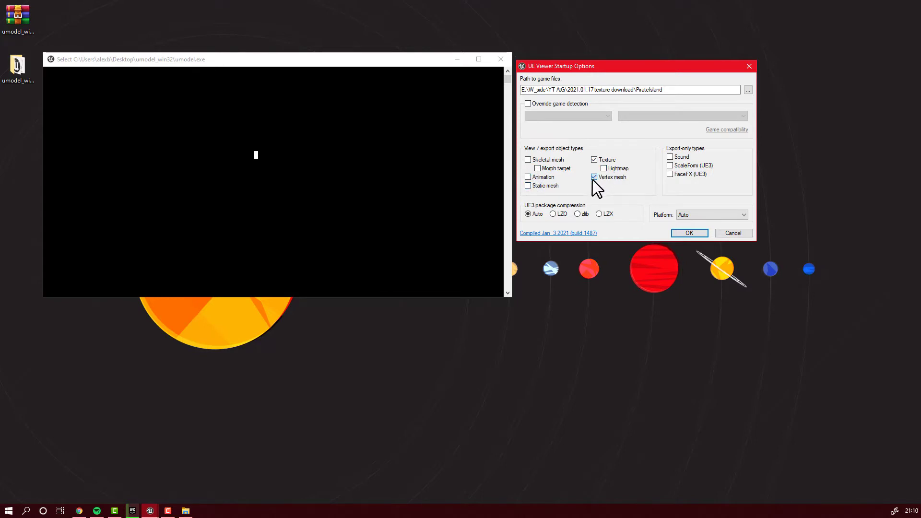
click(594, 177)
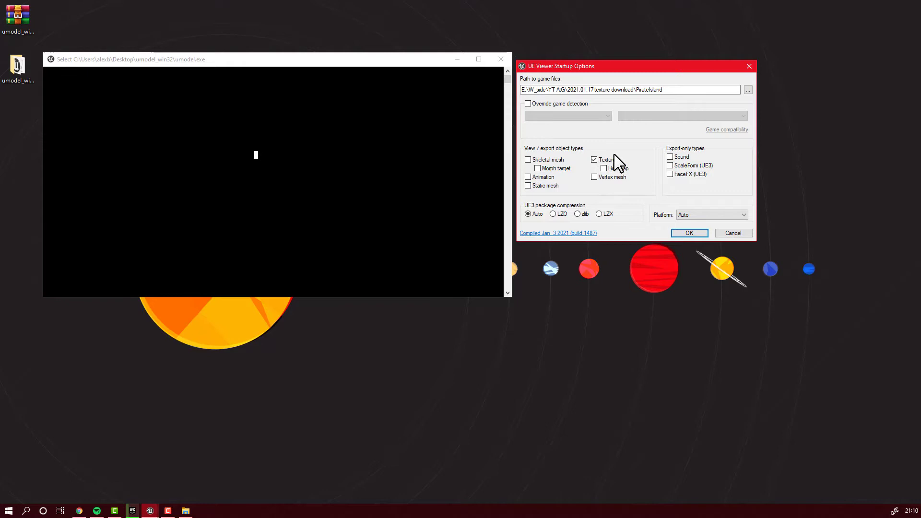
mouse_move(730, 205)
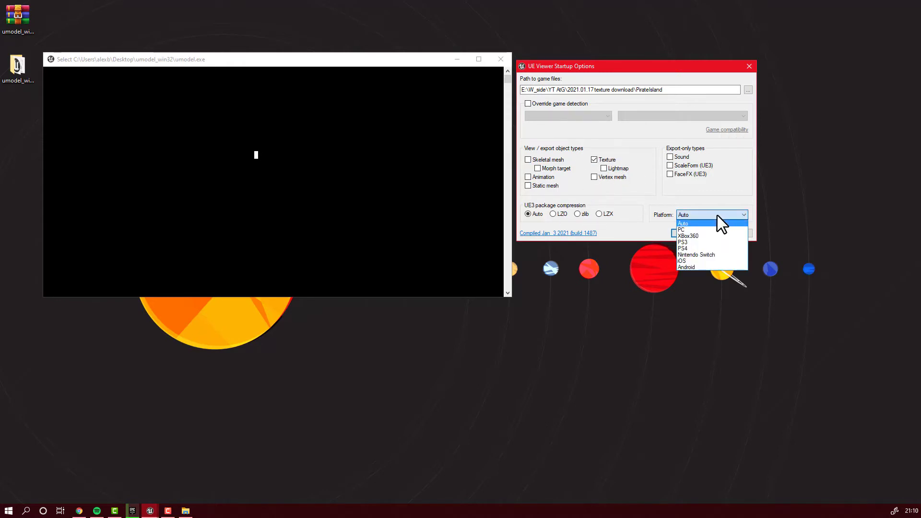
click(683, 223)
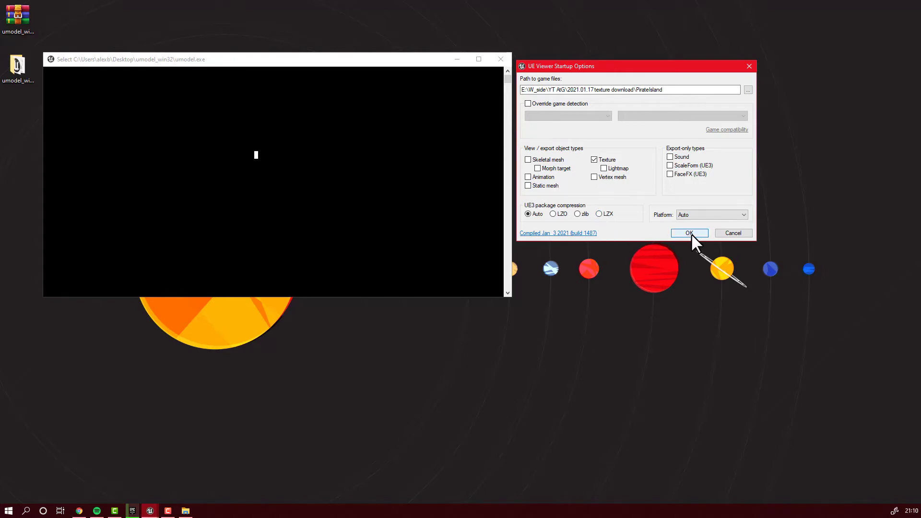
click(689, 234)
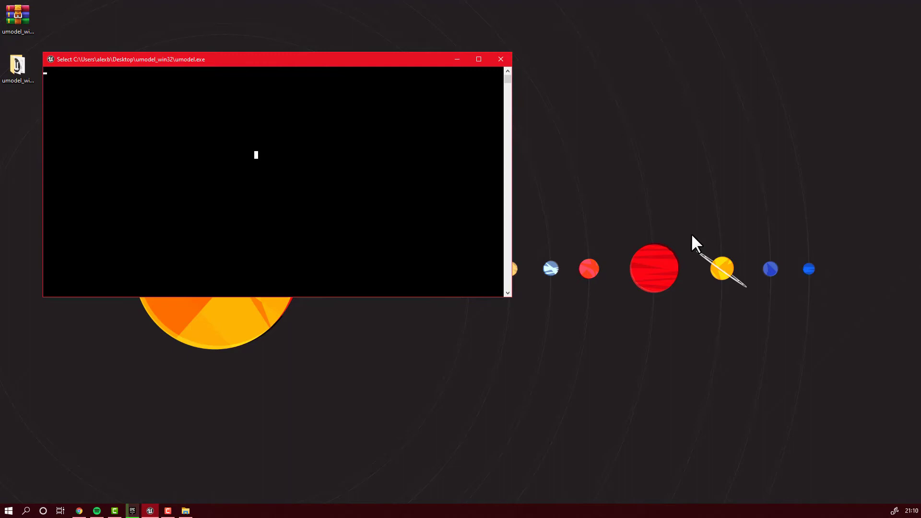
mouse_move(485, 171)
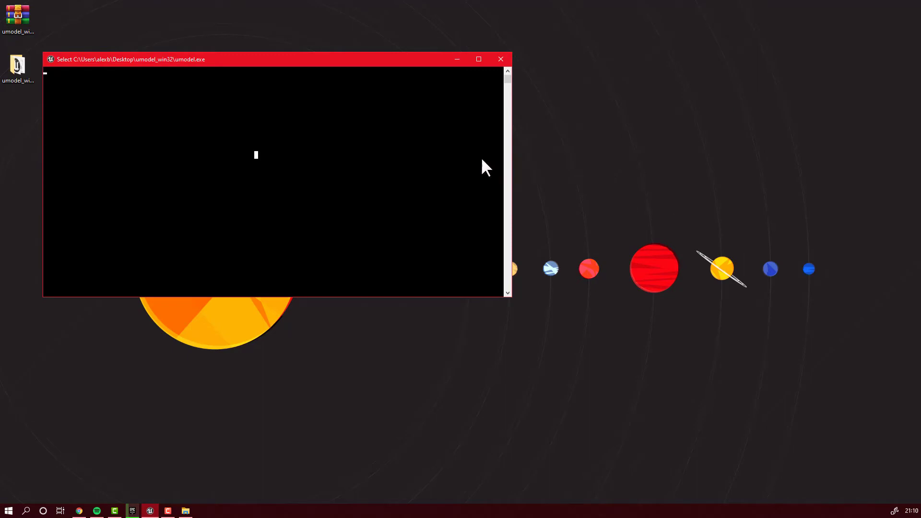
mouse_move(510, 303)
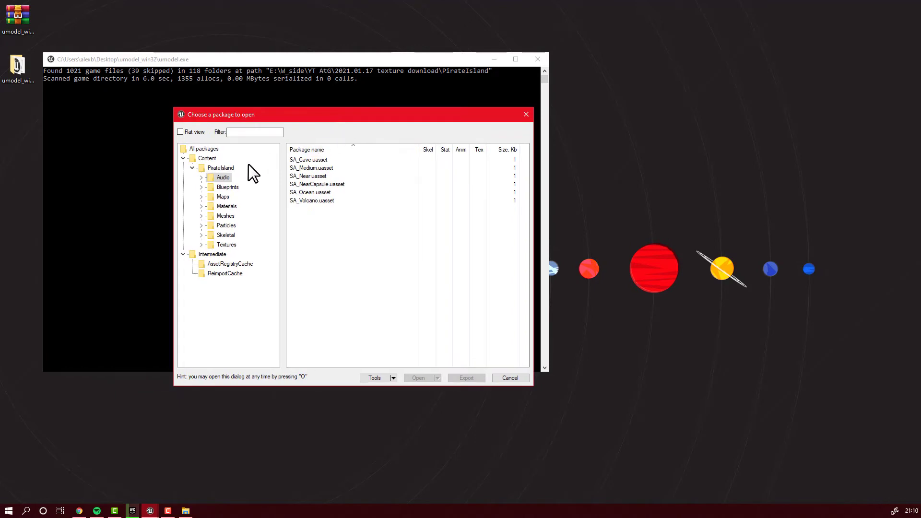
mouse_move(238, 174)
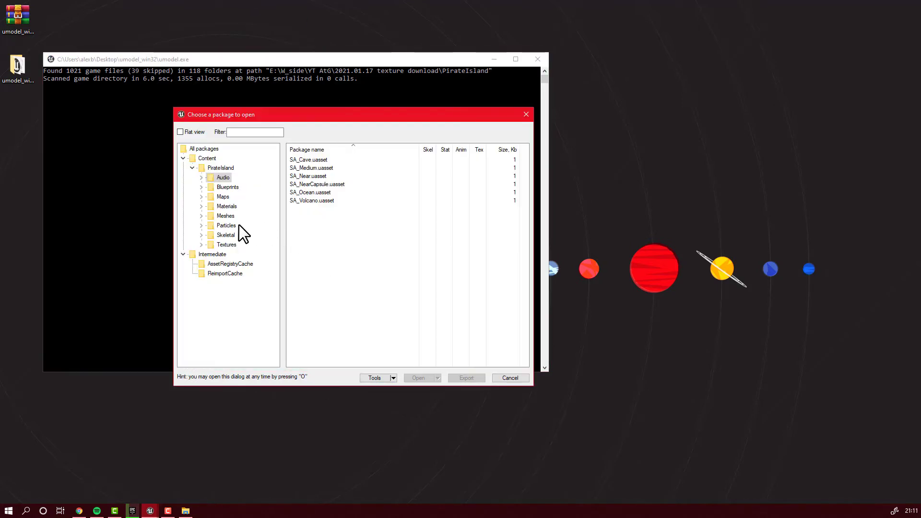
Expand PirateIsland's package tree and list the level packages in Maps.
click(222, 197)
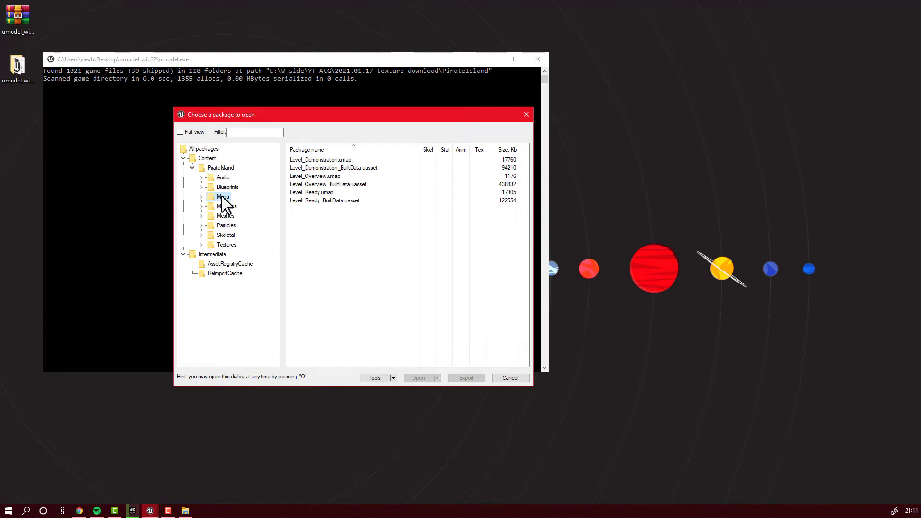
mouse_move(252, 217)
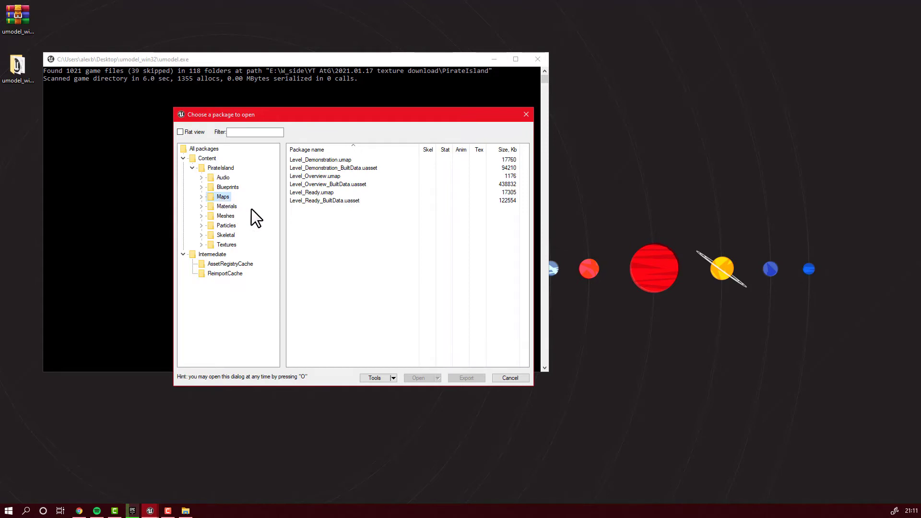
click(220, 167)
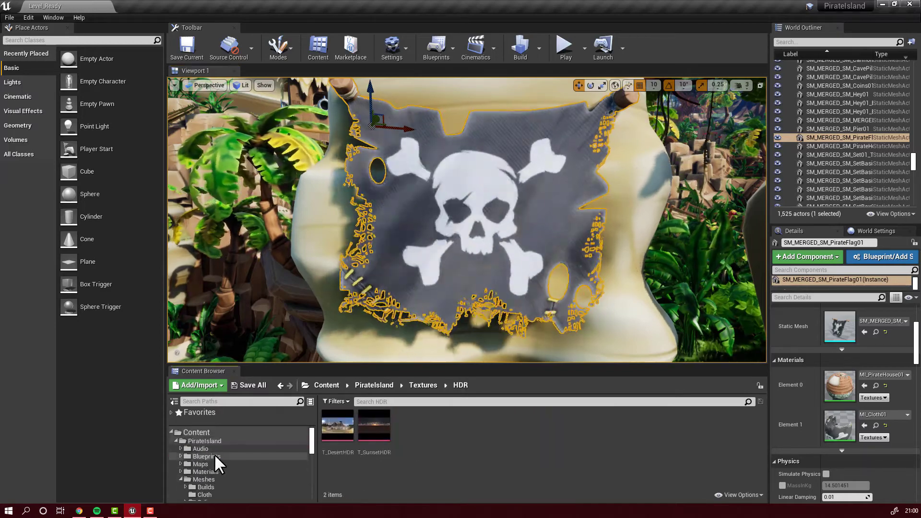
Browse PirateIsland > Textures > Cloth in the Content Browser and reopen T_Cloth01_BCA.
click(204, 472)
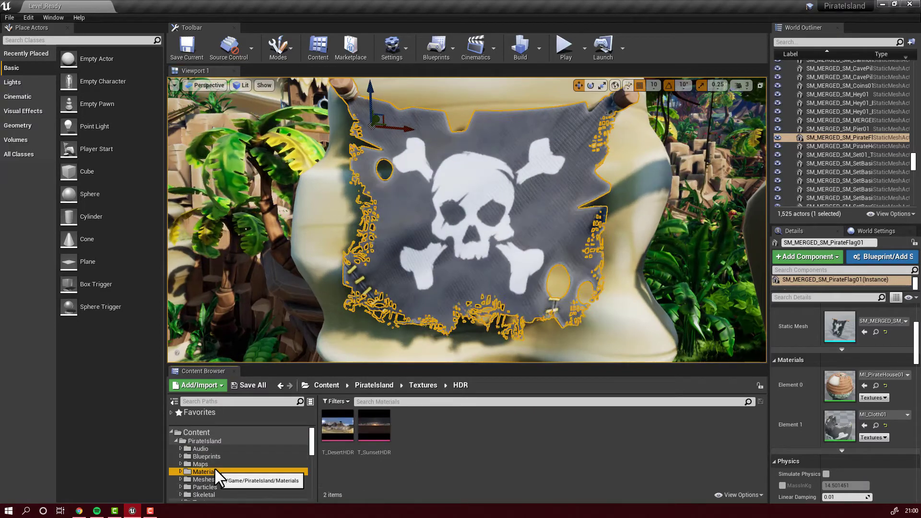
click(204, 472)
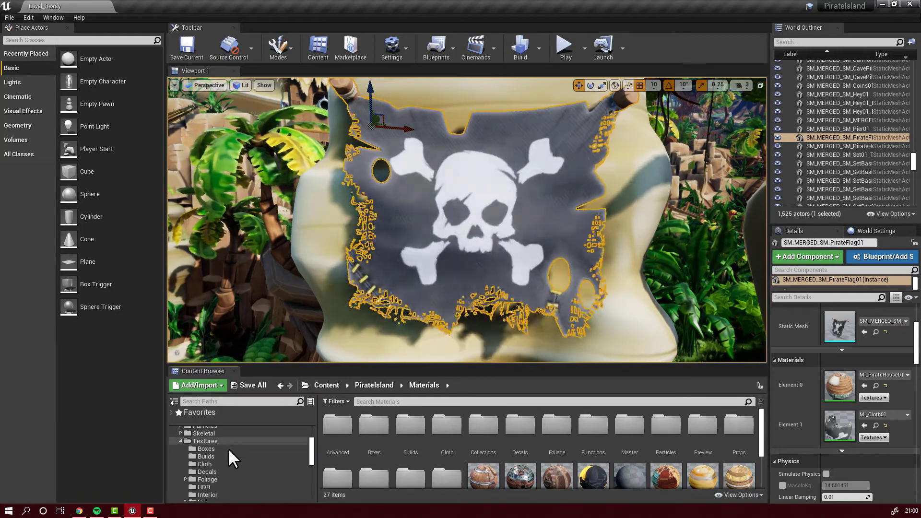
click(205, 456)
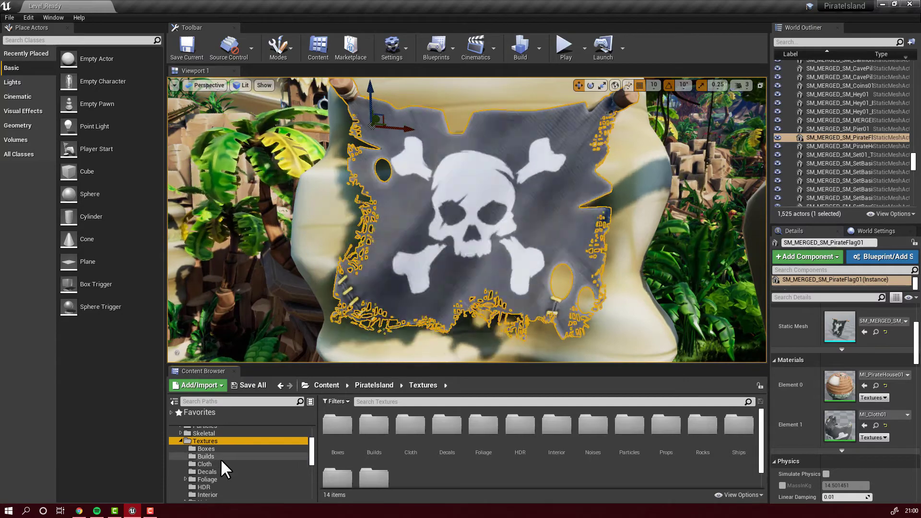
click(203, 465)
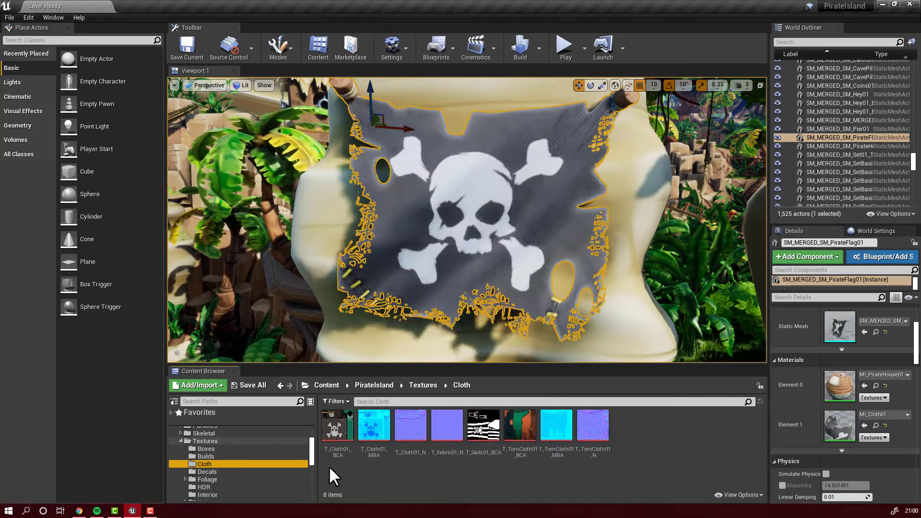
mouse_move(329, 433)
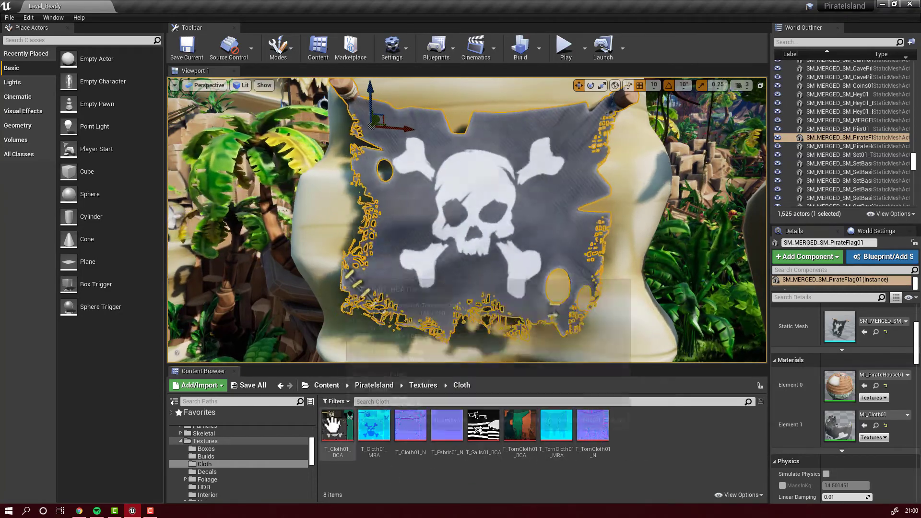
double_click(337, 425)
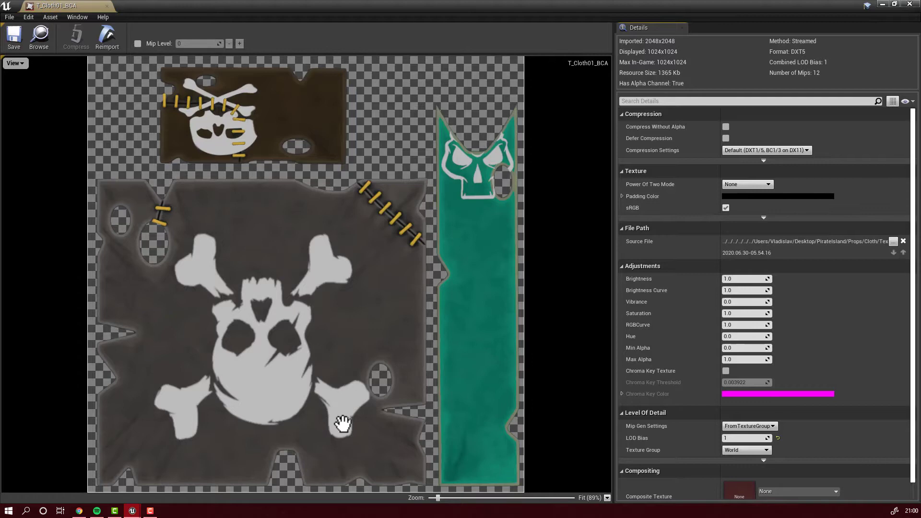
mouse_move(347, 296)
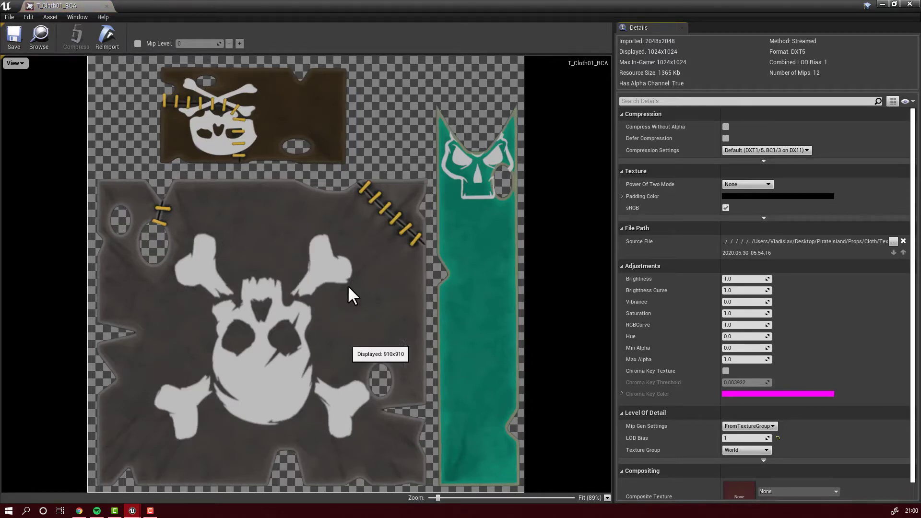
mouse_move(251, 440)
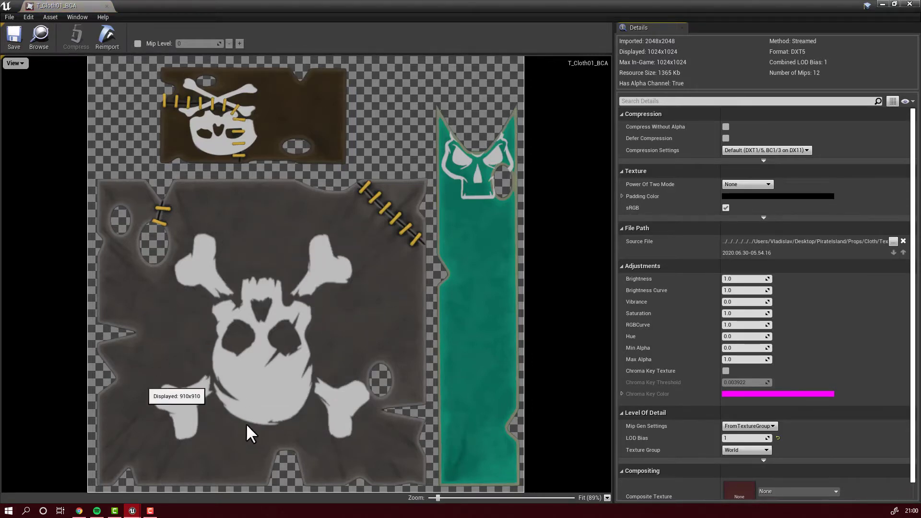
mouse_move(282, 336)
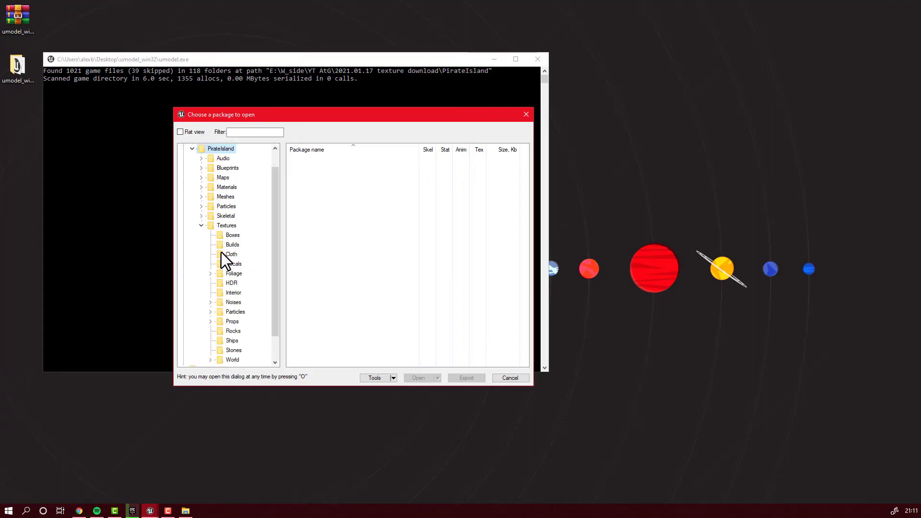
Select the three T_Cloth01 packages in the Cloth folder and start their export.
click(230, 254)
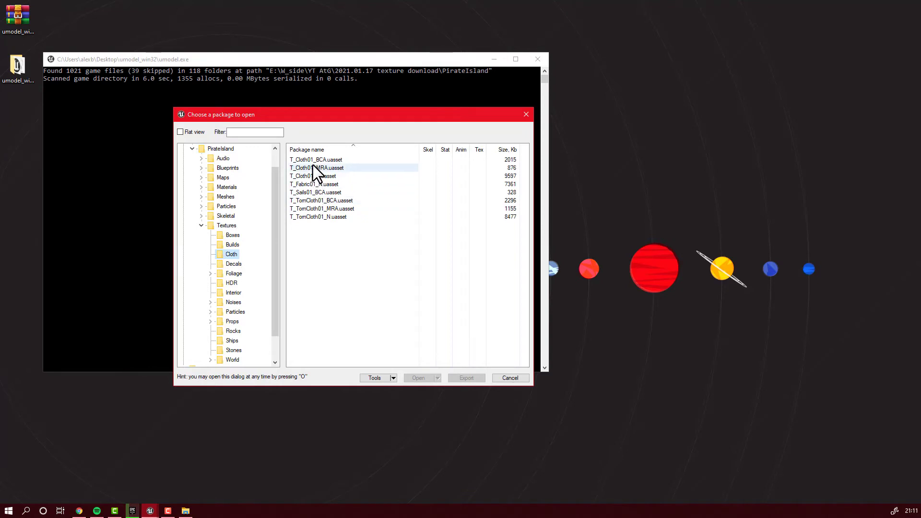
click(316, 159)
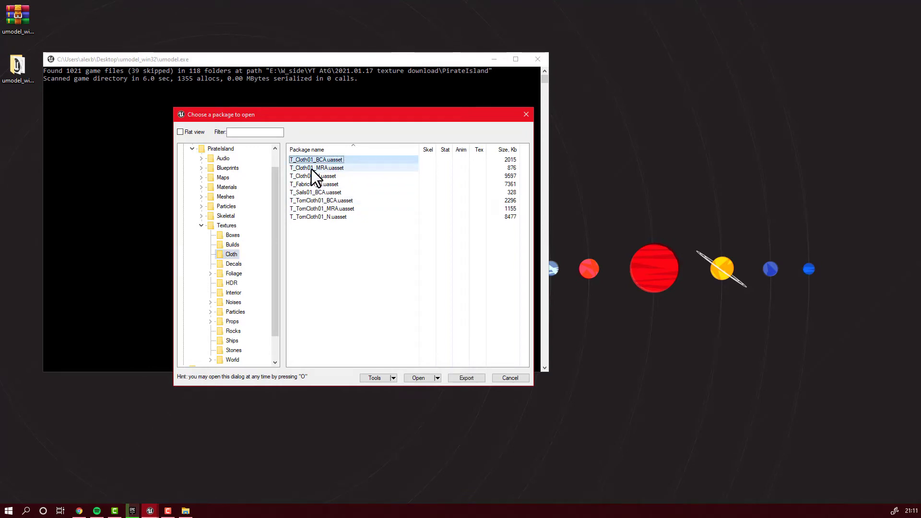
click(313, 177)
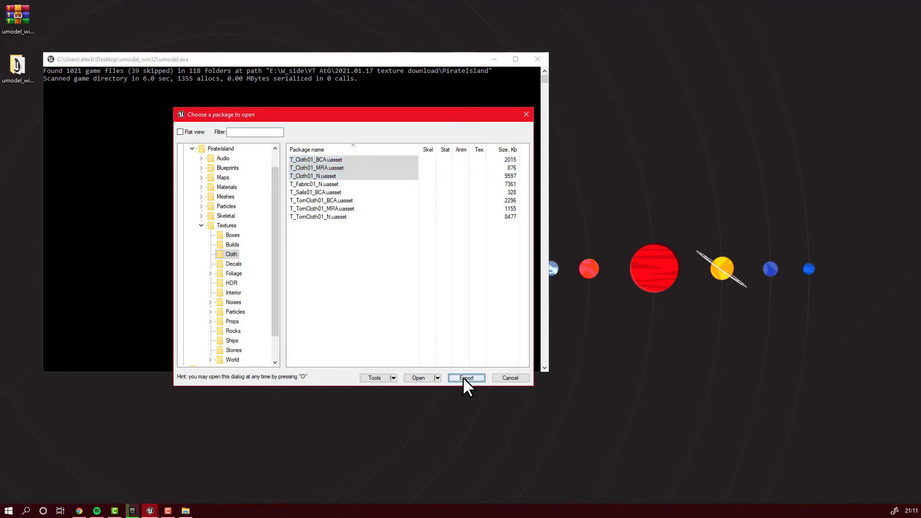
click(466, 378)
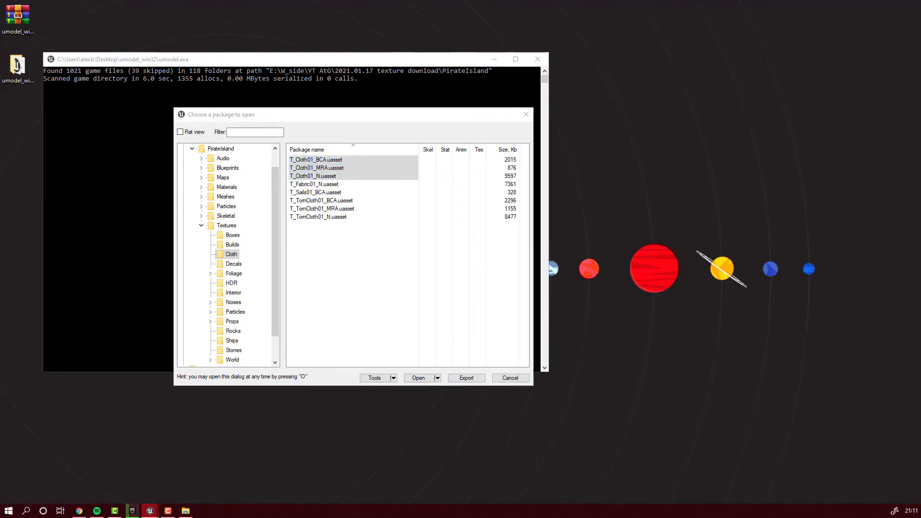
Create a Textures folder on the desktop and set it as the export destination.
click(467, 378)
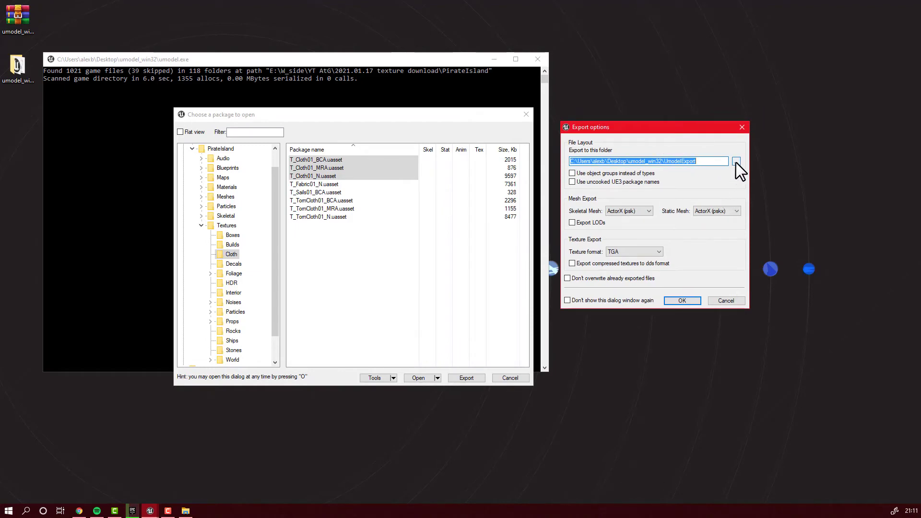
click(739, 161)
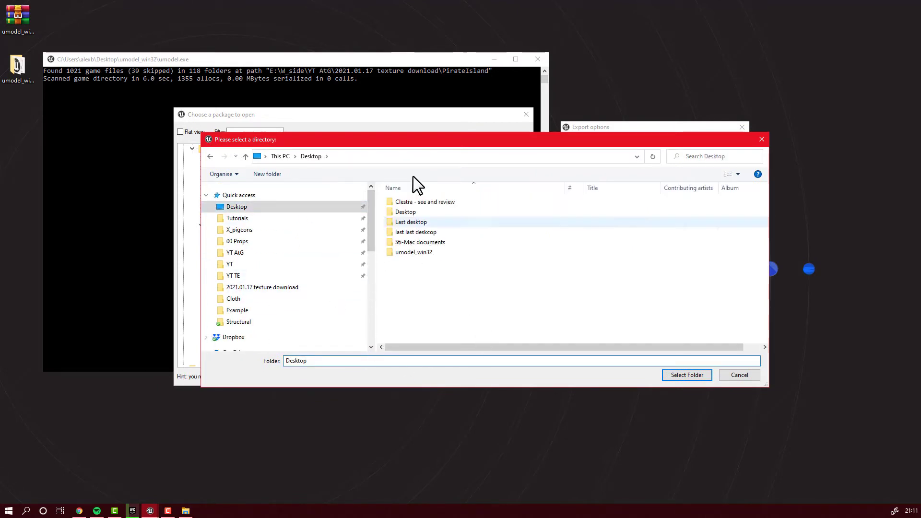
click(267, 173)
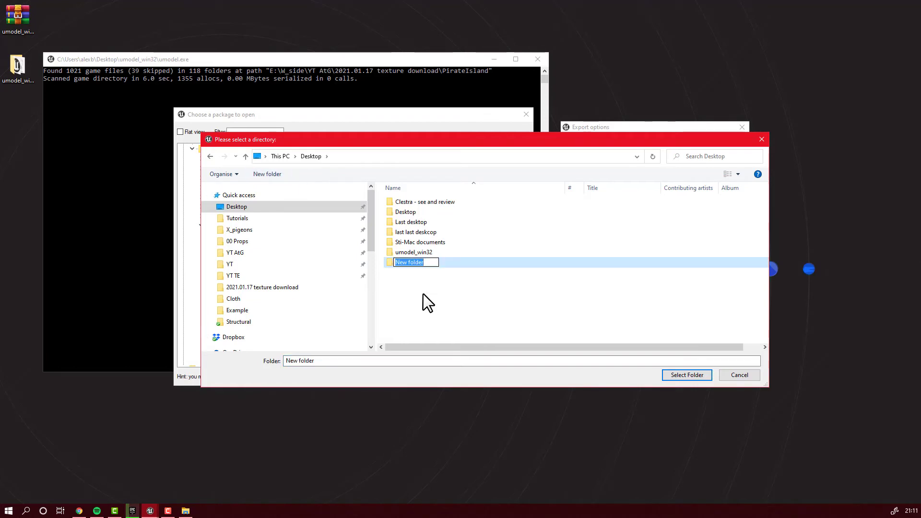
text(Textures)
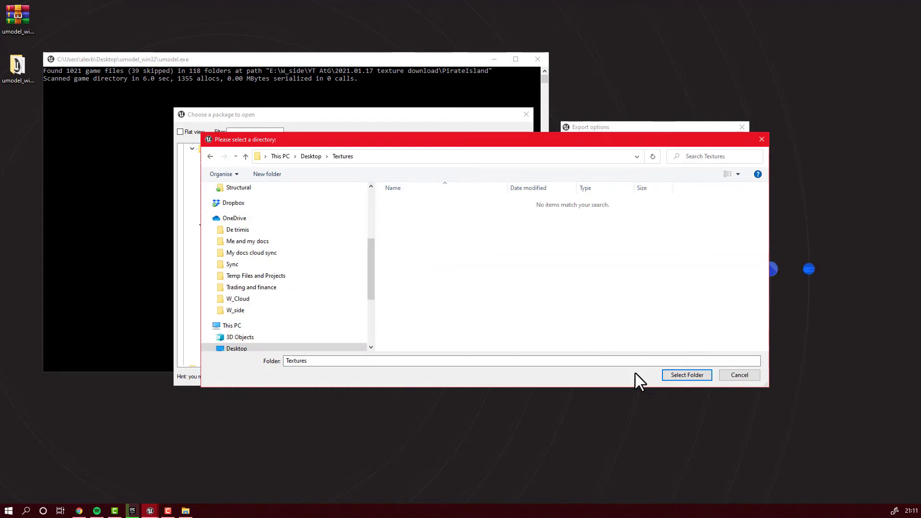
click(687, 375)
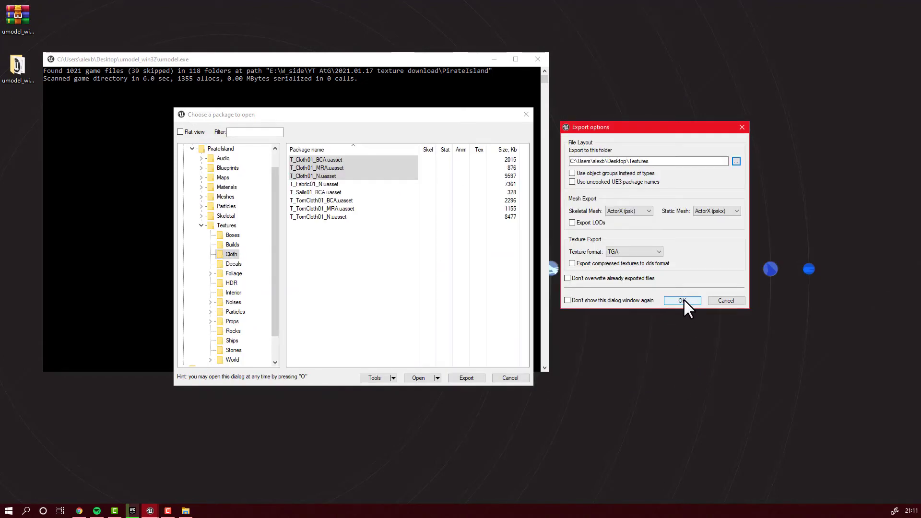
Set the texture export format to PNG and export the three T_Cloth01 textures.
click(655, 252)
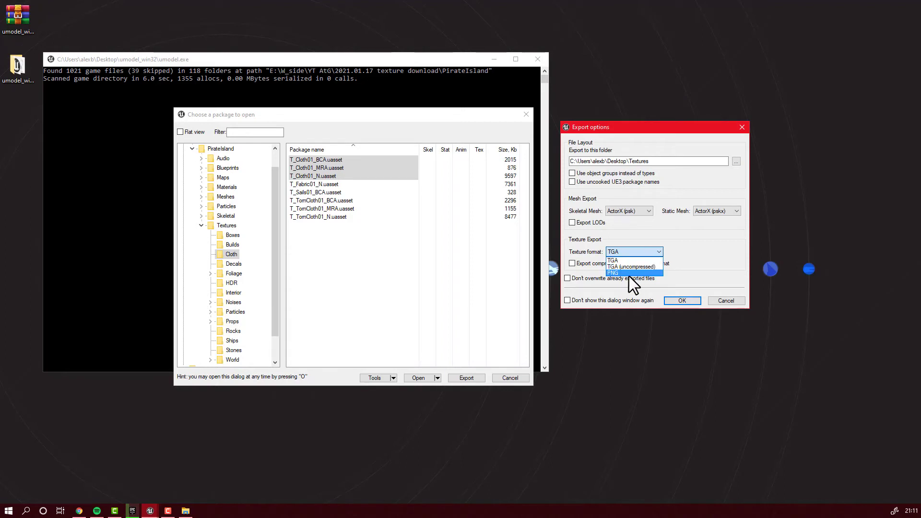
mouse_move(639, 280)
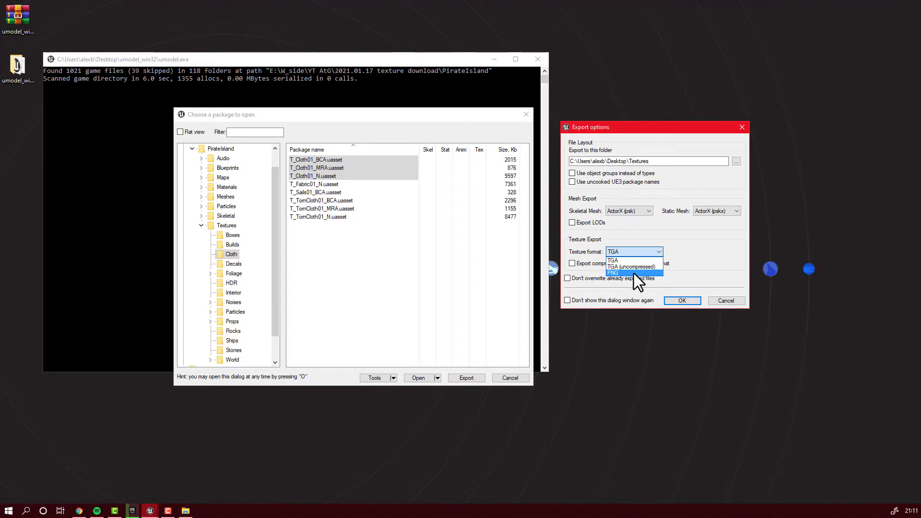
click(613, 272)
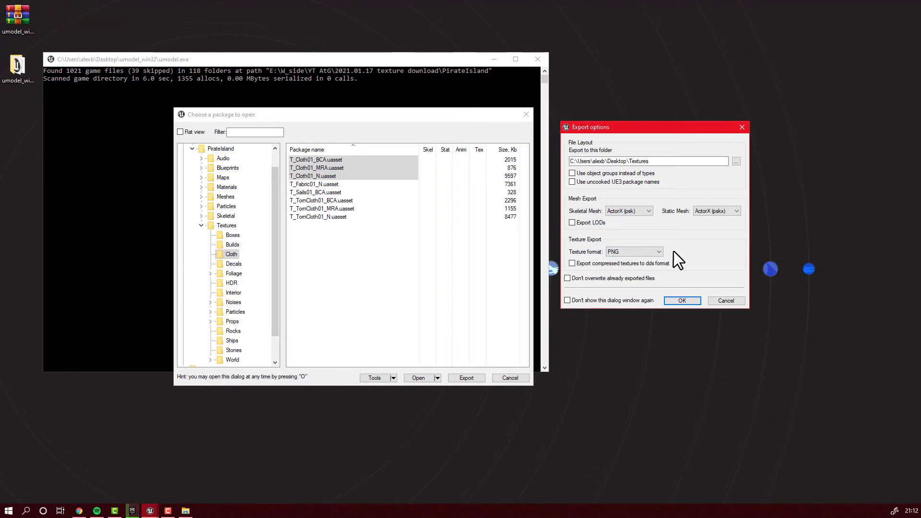
mouse_move(562, 288)
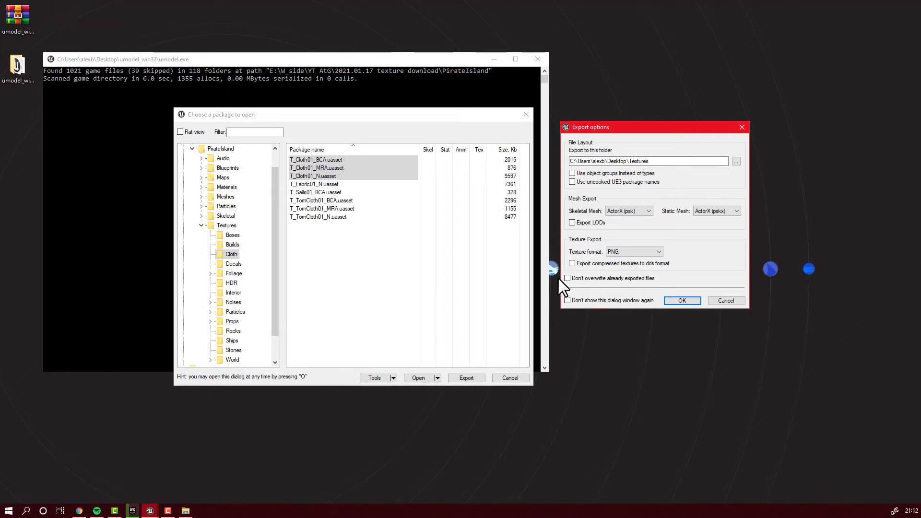
click(682, 301)
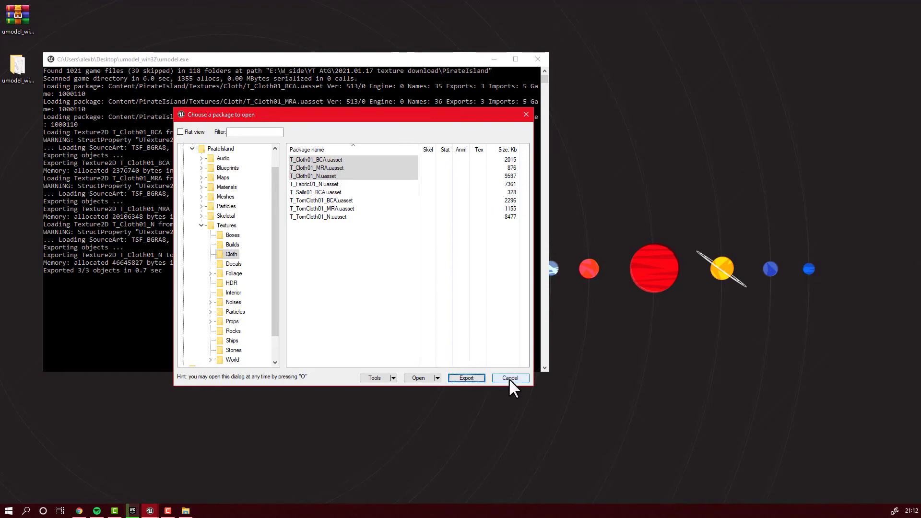
Browse Desktop\Textures\PirateIsland\Textures\Cloth and open T_Cloth01_BCA.png in Photoshop.
click(511, 378)
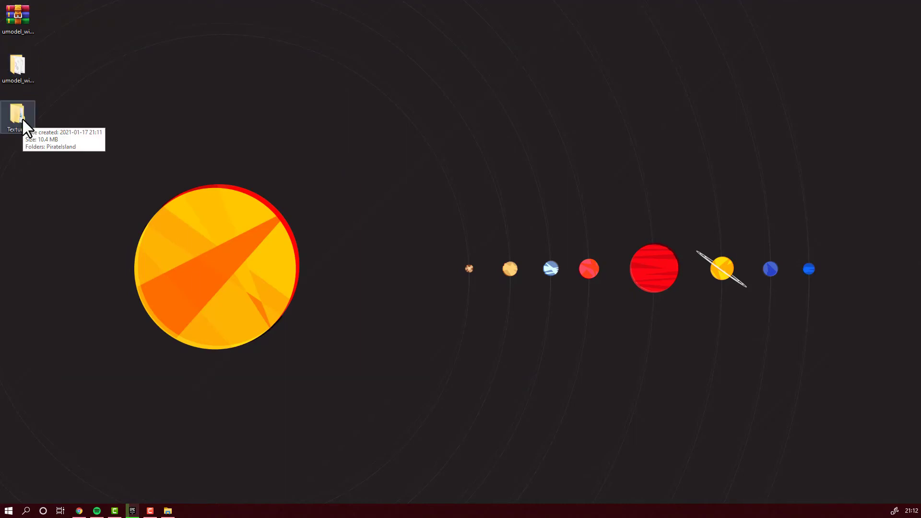
double_click(17, 114)
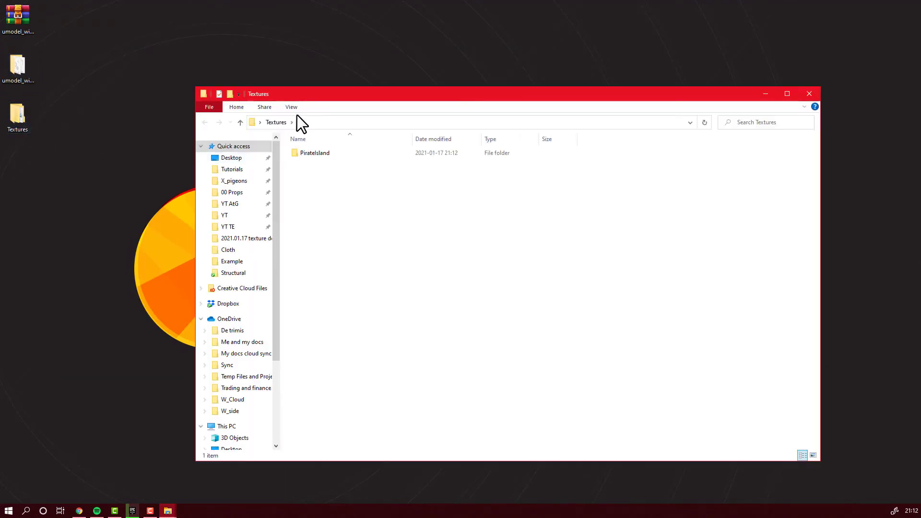
click(289, 149)
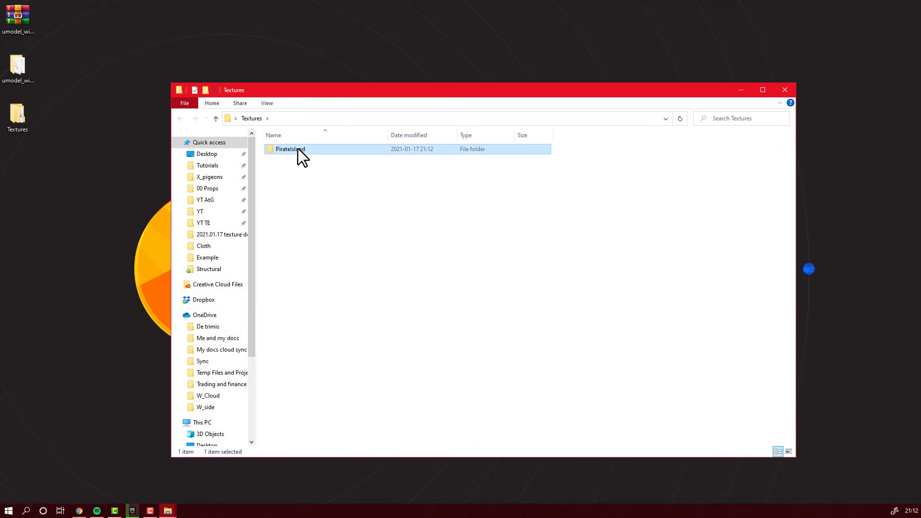
double_click(287, 149)
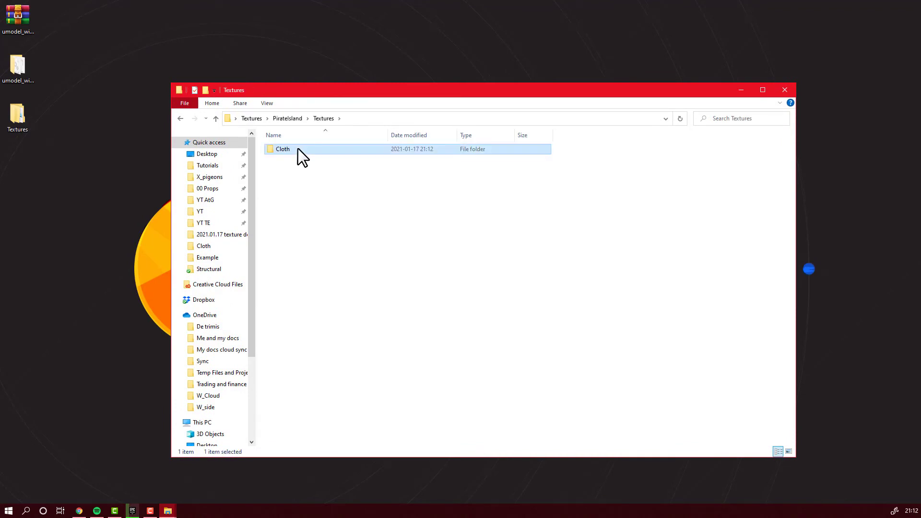
double_click(282, 149)
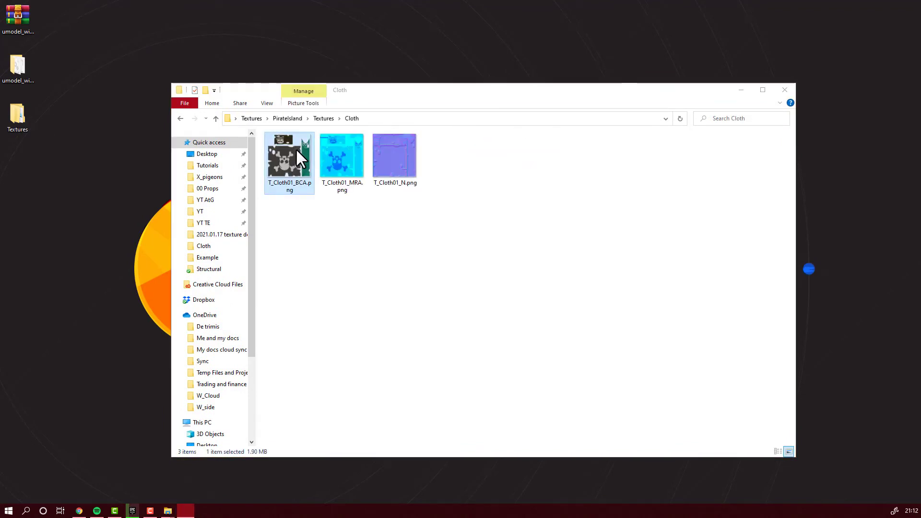
double_click(288, 158)
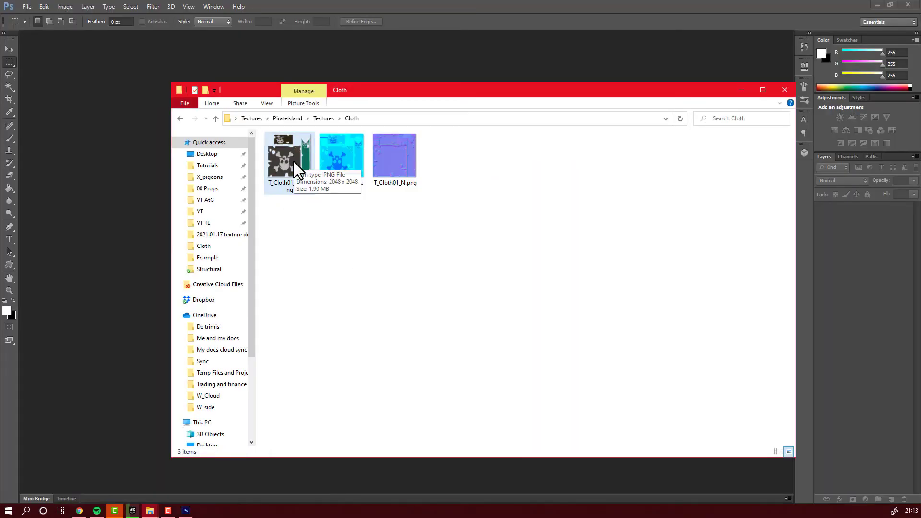
Fill the skull and crossbones red and save over T_Cloth01_BCA.png, confirming replace.
double_click(289, 156)
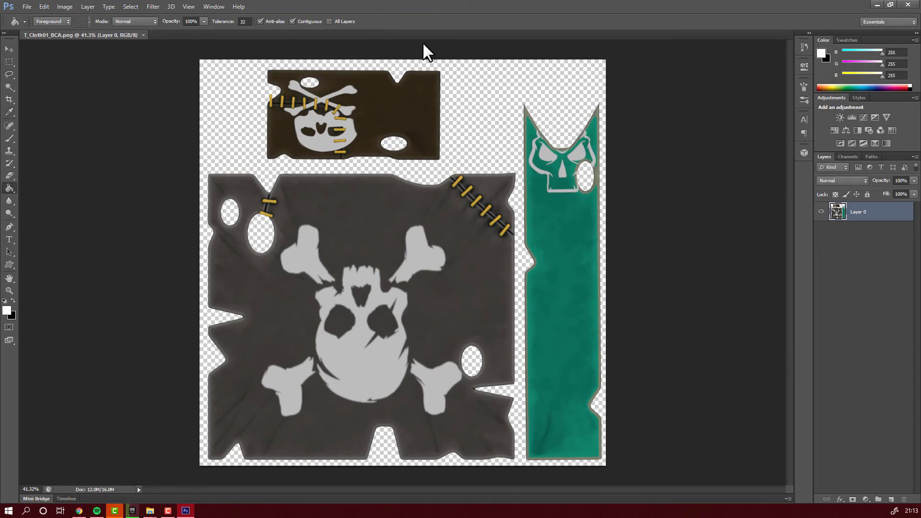
click(391, 265)
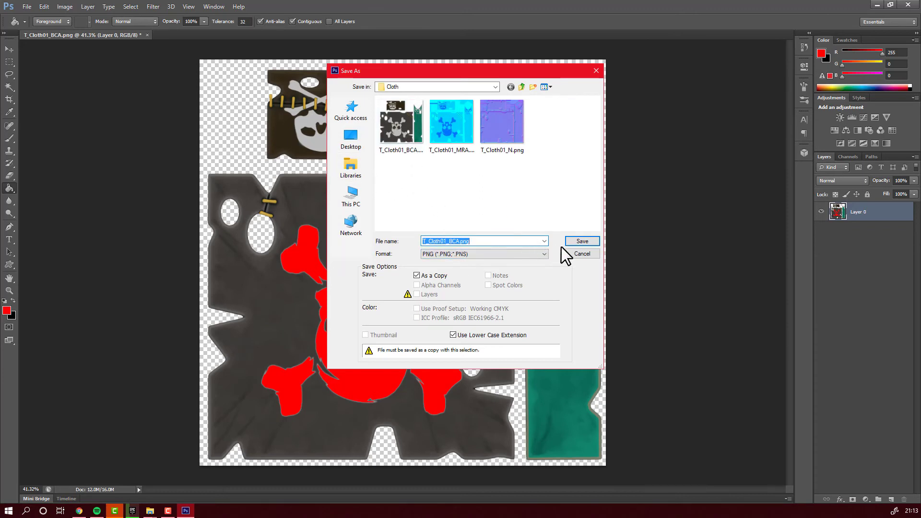
click(581, 241)
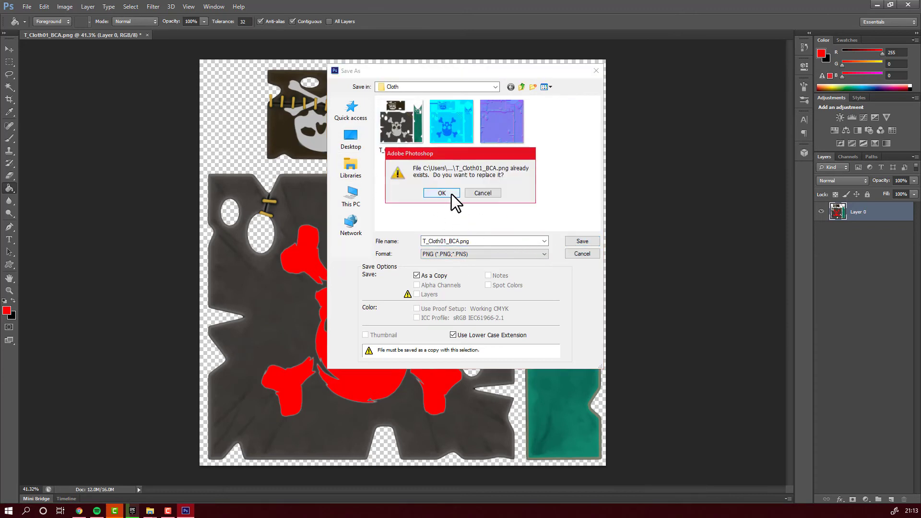
click(441, 193)
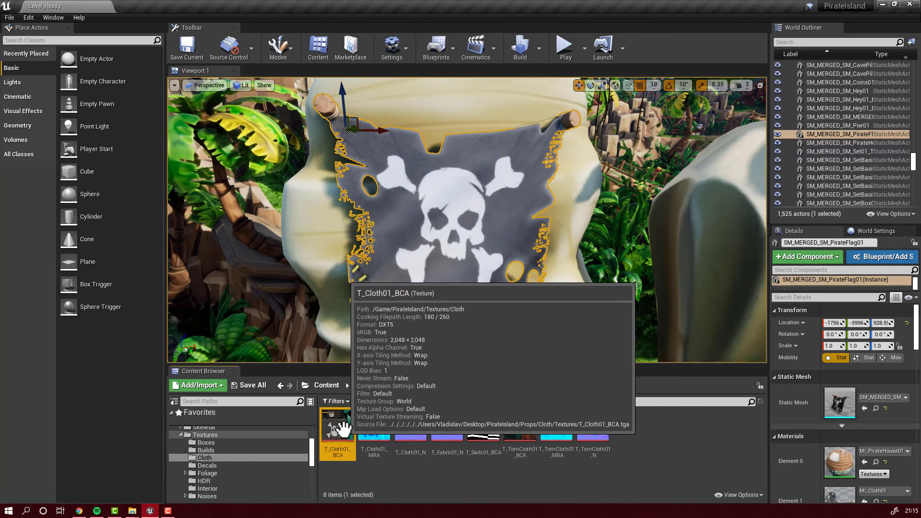
mouse_move(426, 208)
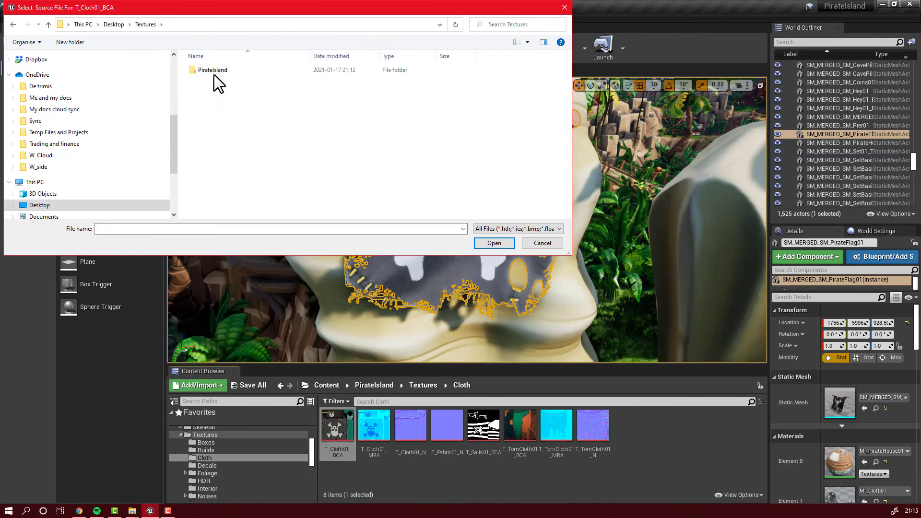
Pick the edited T_Cloth01_BCA.png in PirateIsland\Textures\Cloth as the texture's new source.
double_click(209, 69)
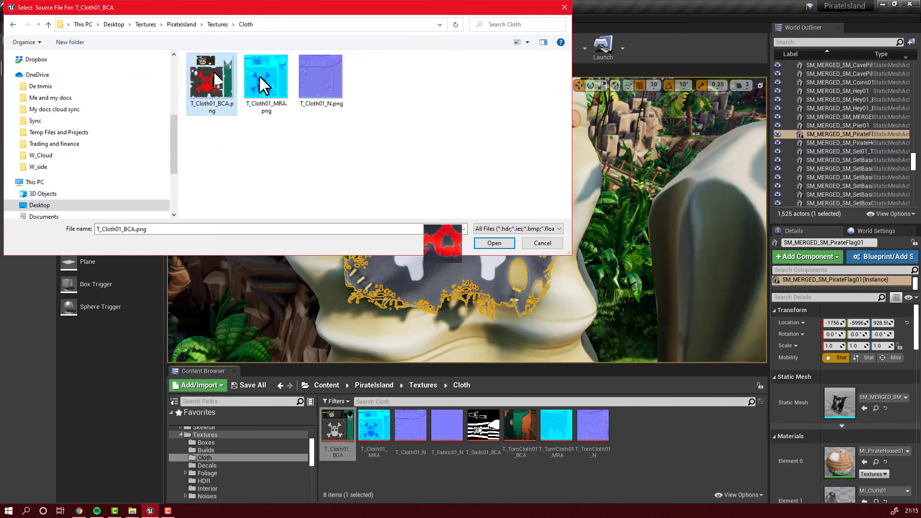
click(494, 243)
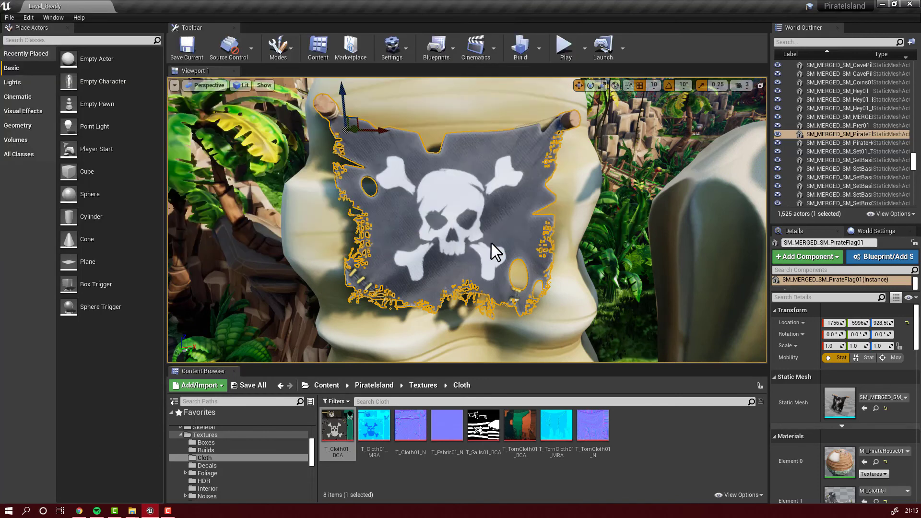